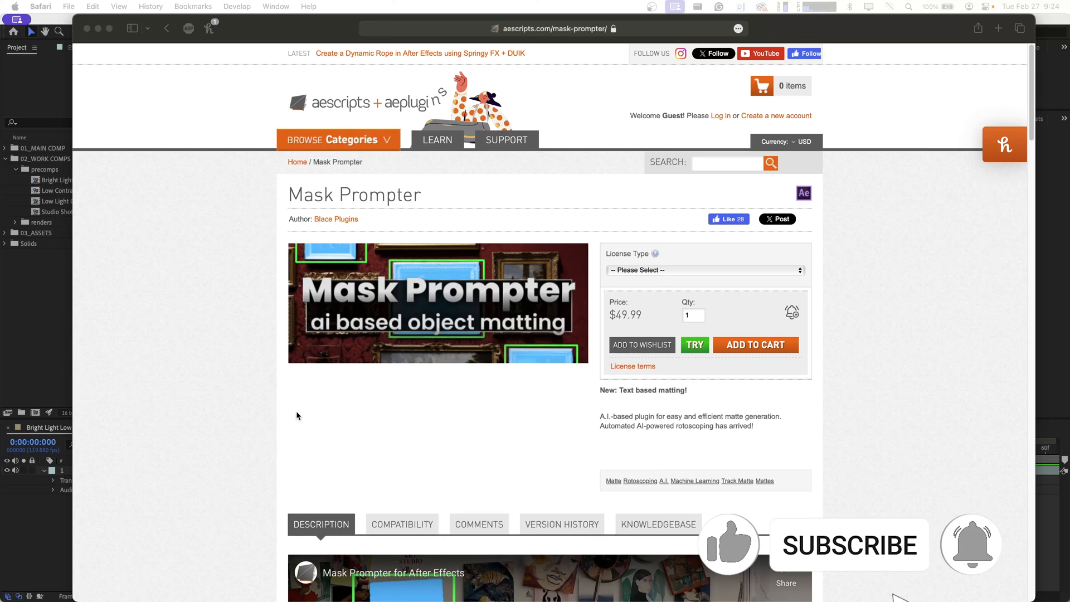
Scroll through the project footage to locate the Bright Light Low Contrast source clip.
scroll(down, 3)
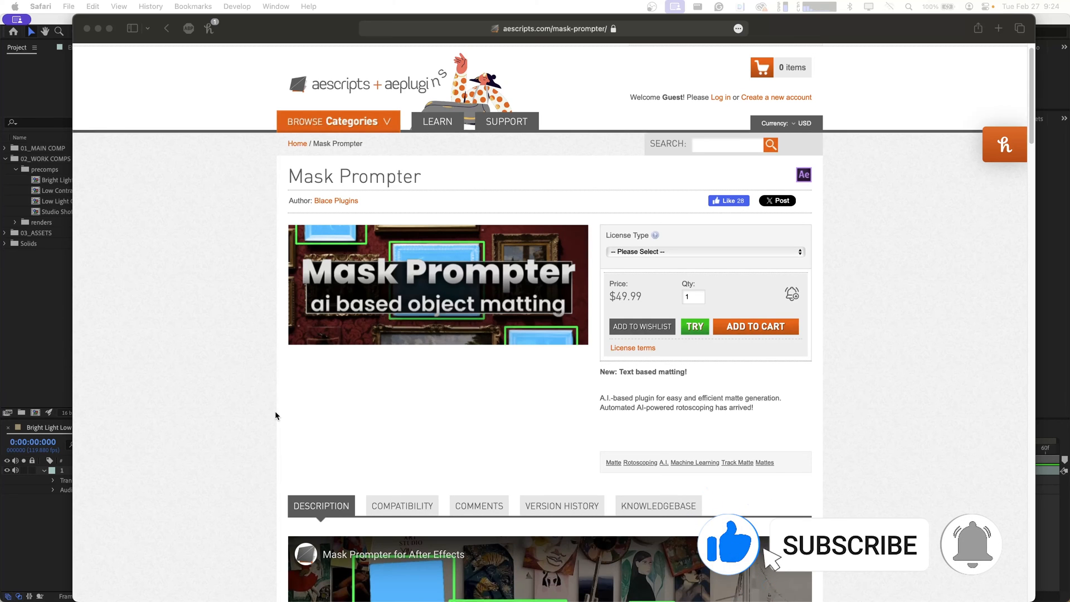
click(848, 545)
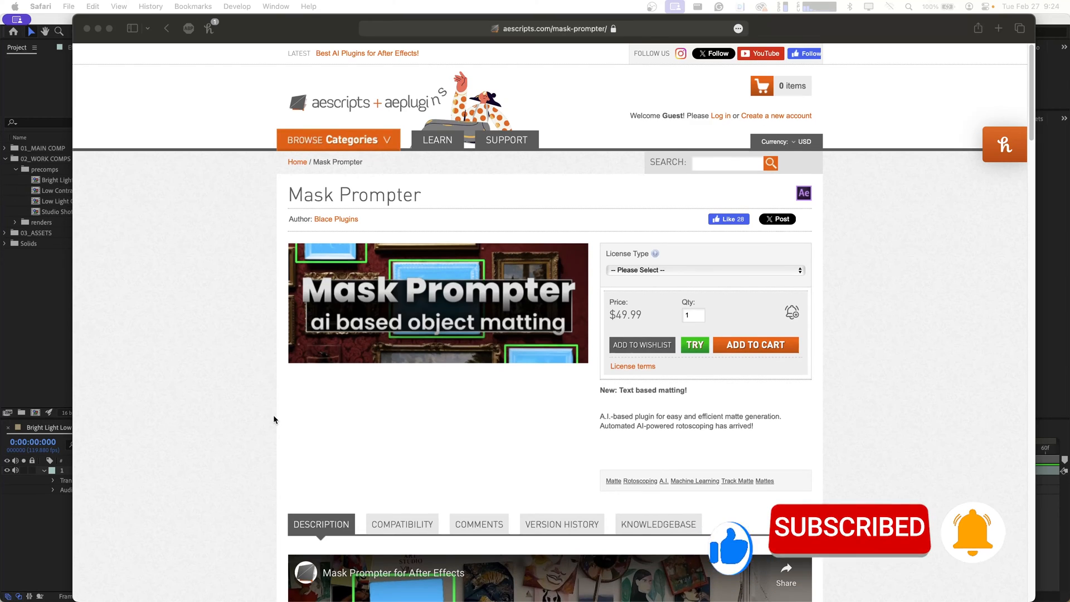
scroll(down, 3)
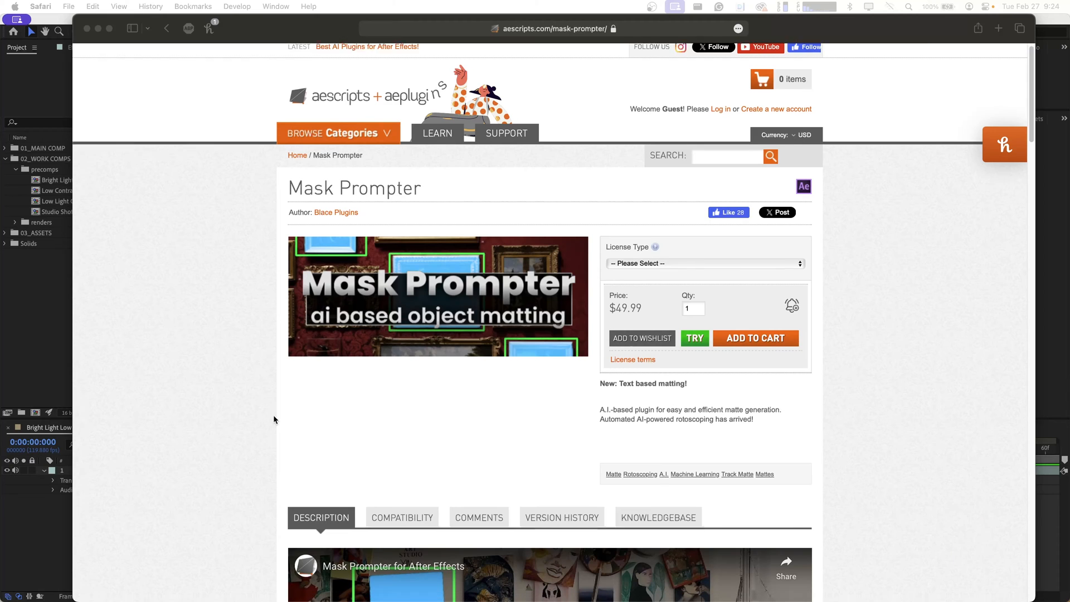
scroll(down, 3)
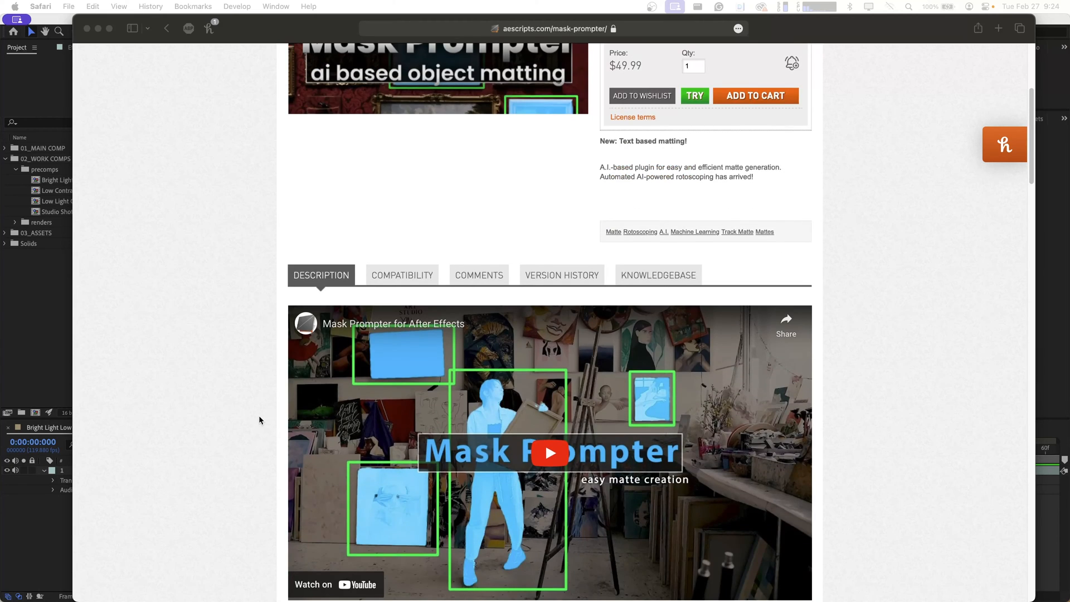
scroll(down, 3)
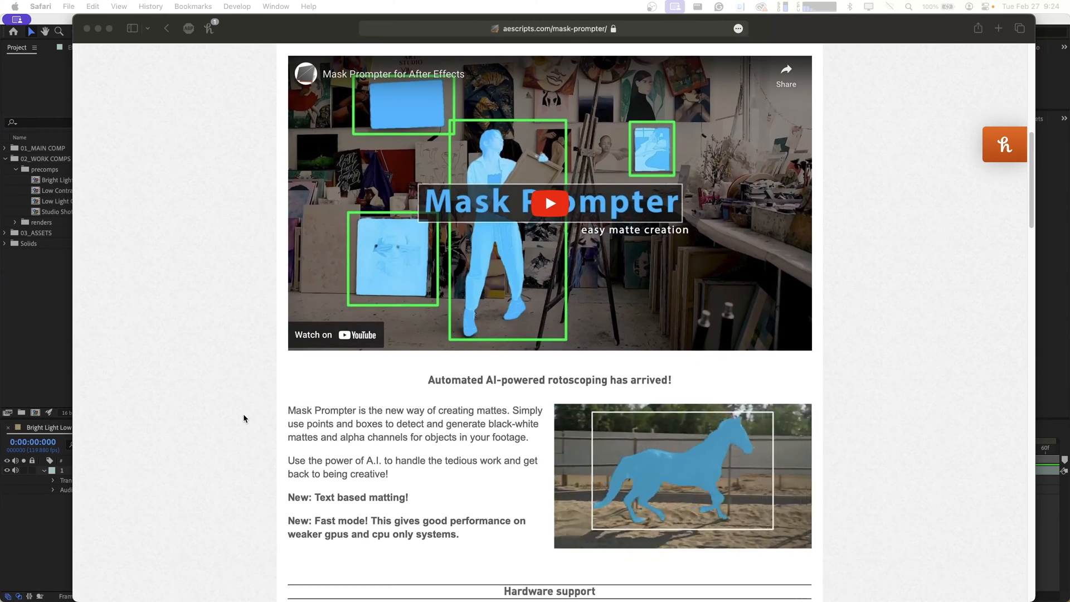
scroll(down, 3)
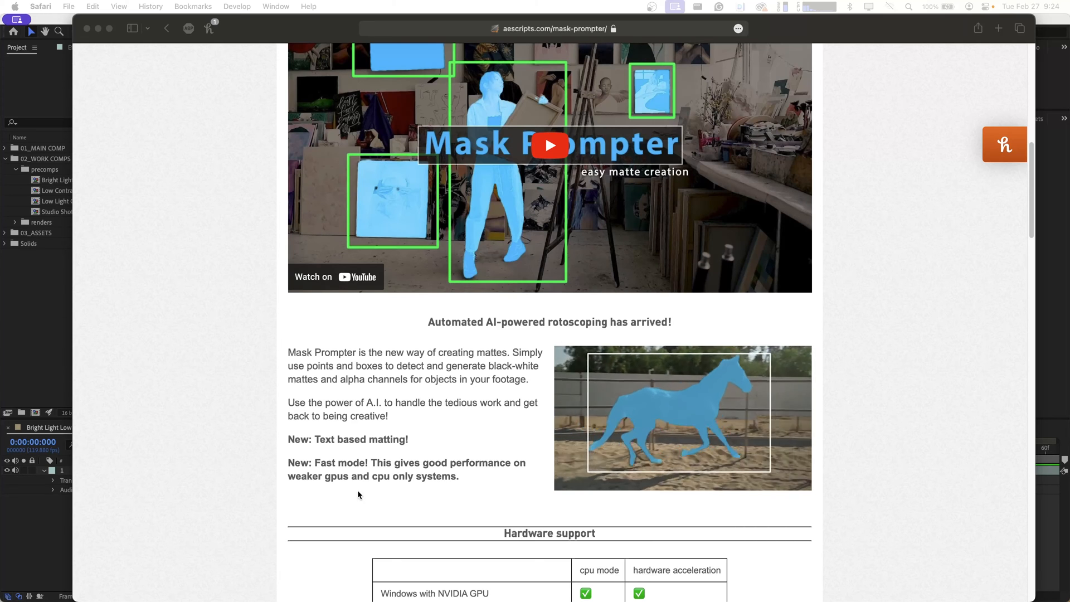
scroll(down, 3)
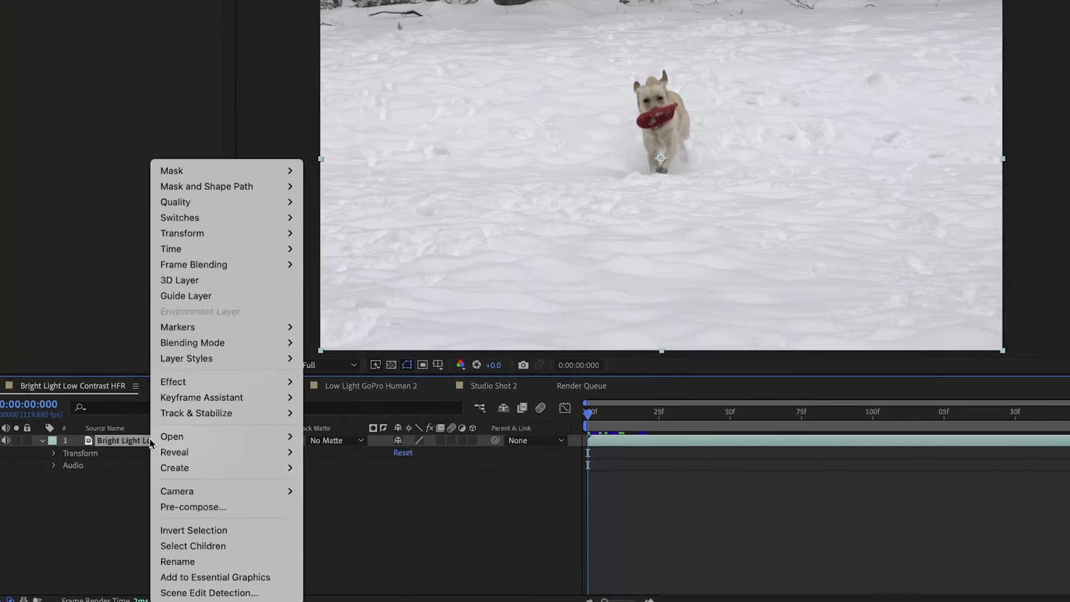
mouse_move(196, 429)
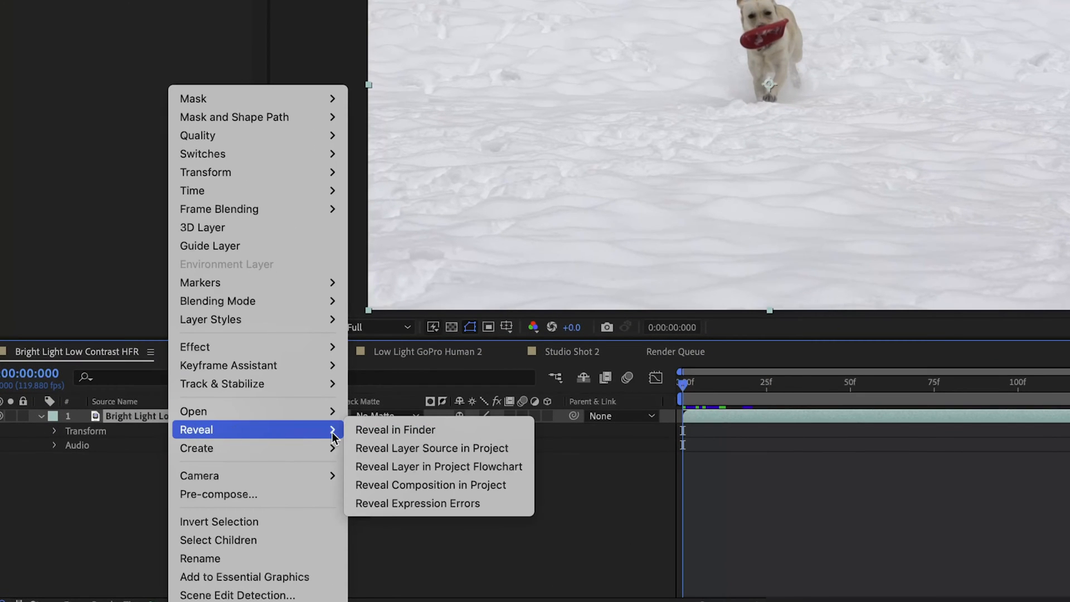
mouse_move(432, 448)
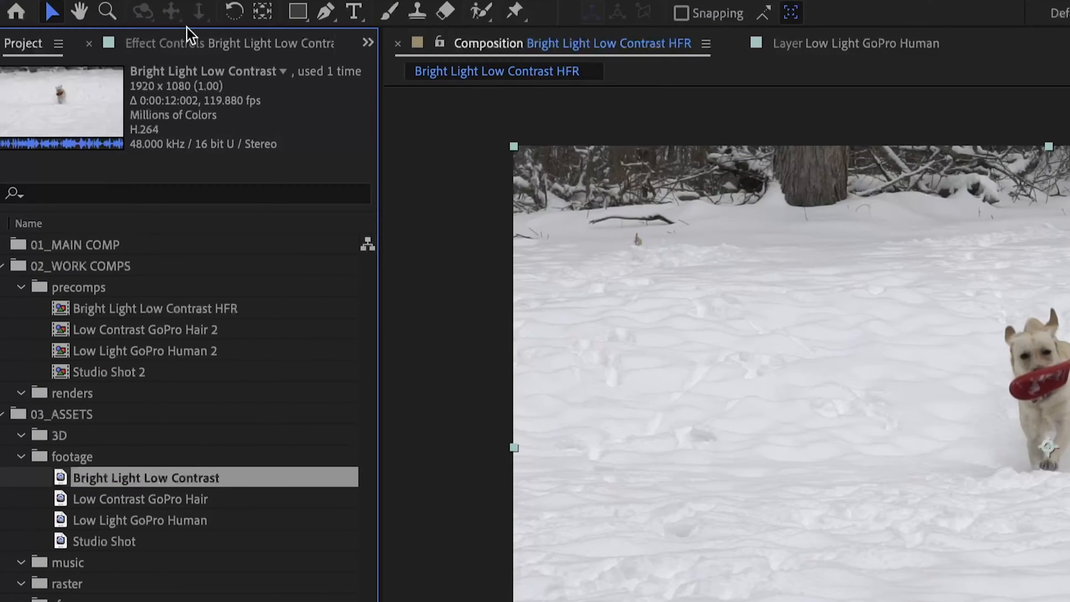
mouse_move(179, 96)
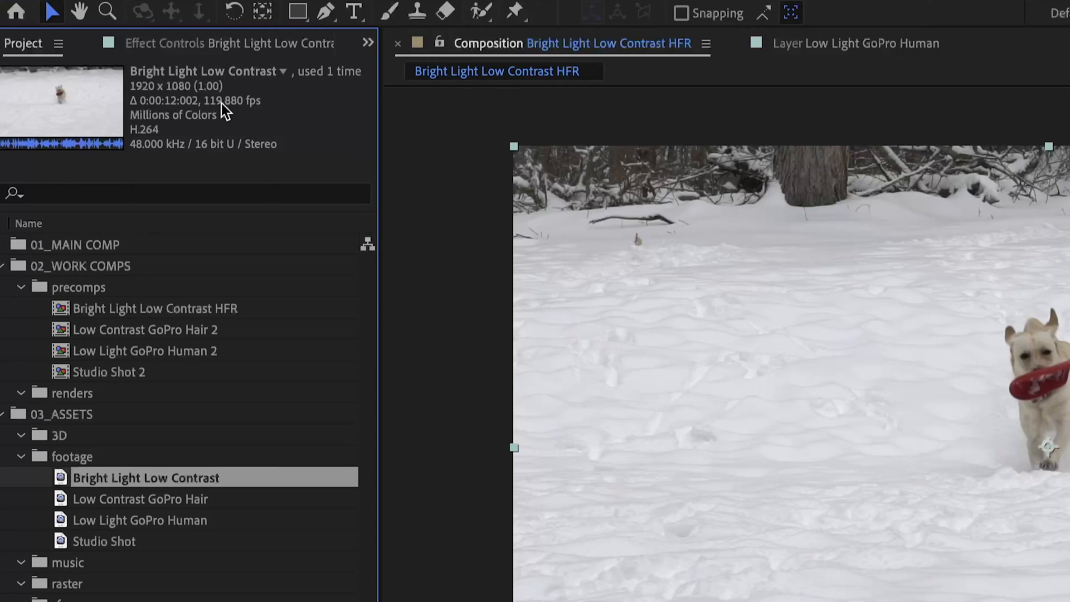
mouse_move(429, 122)
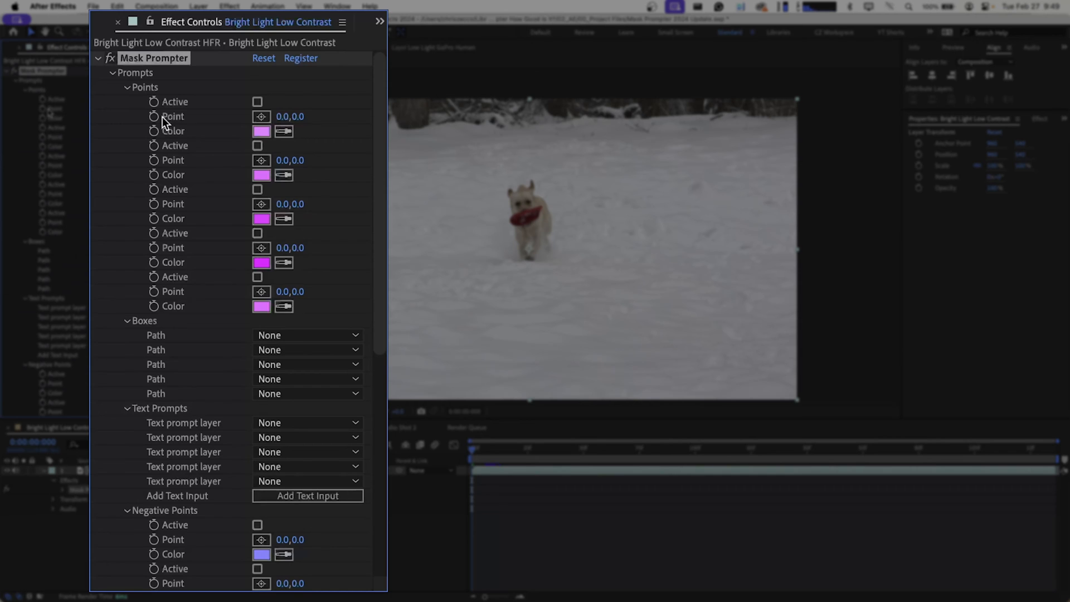
mouse_move(143, 101)
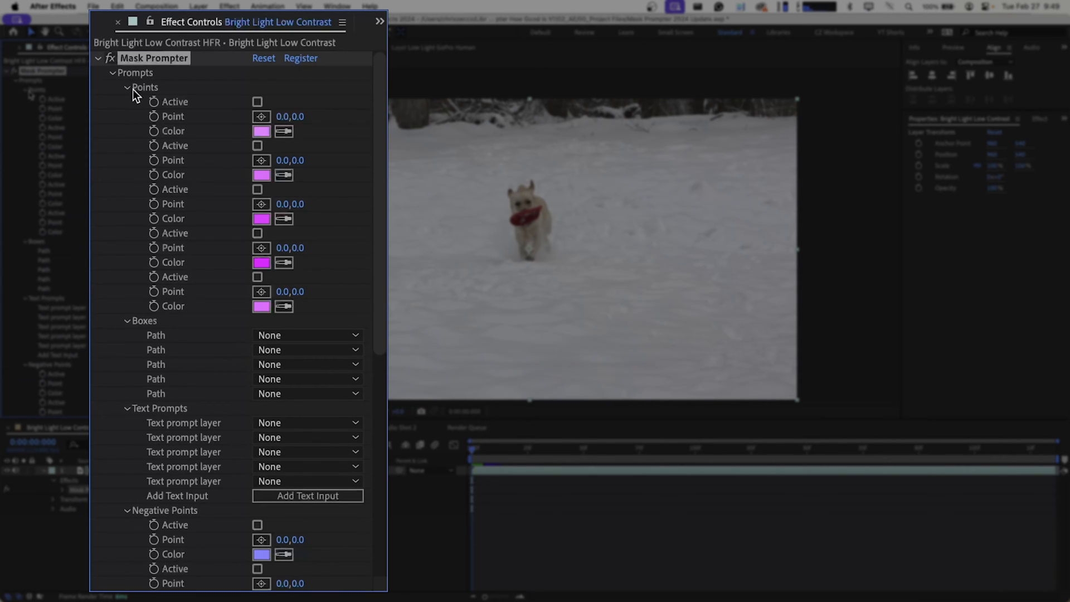
mouse_move(134, 92)
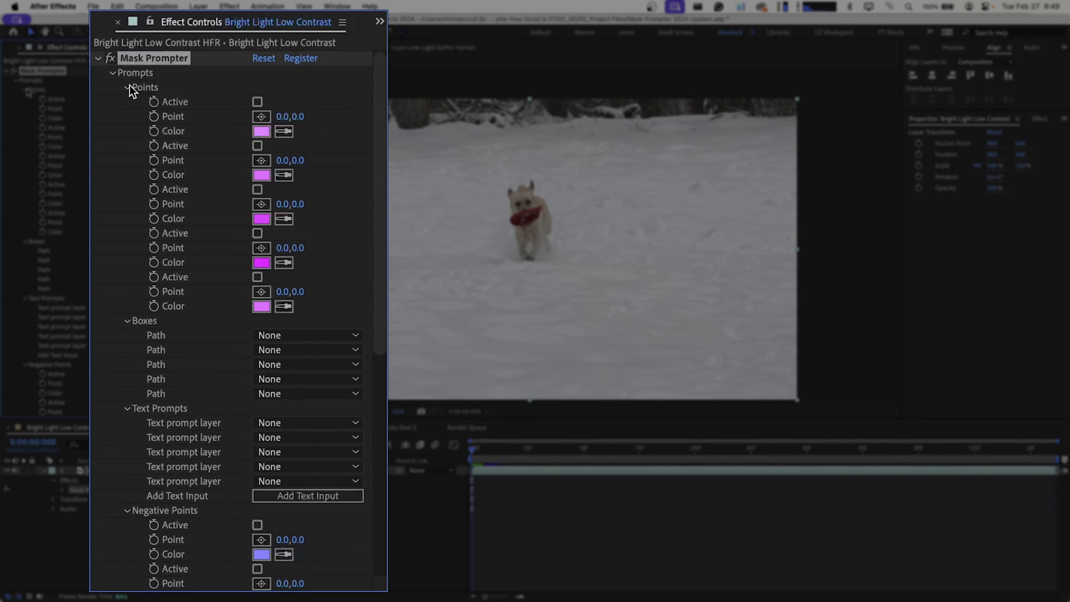
Collapse Mask Prompter's Points, Text Prompts and Negative Points groups, leaving Boxes expanded.
click(127, 87)
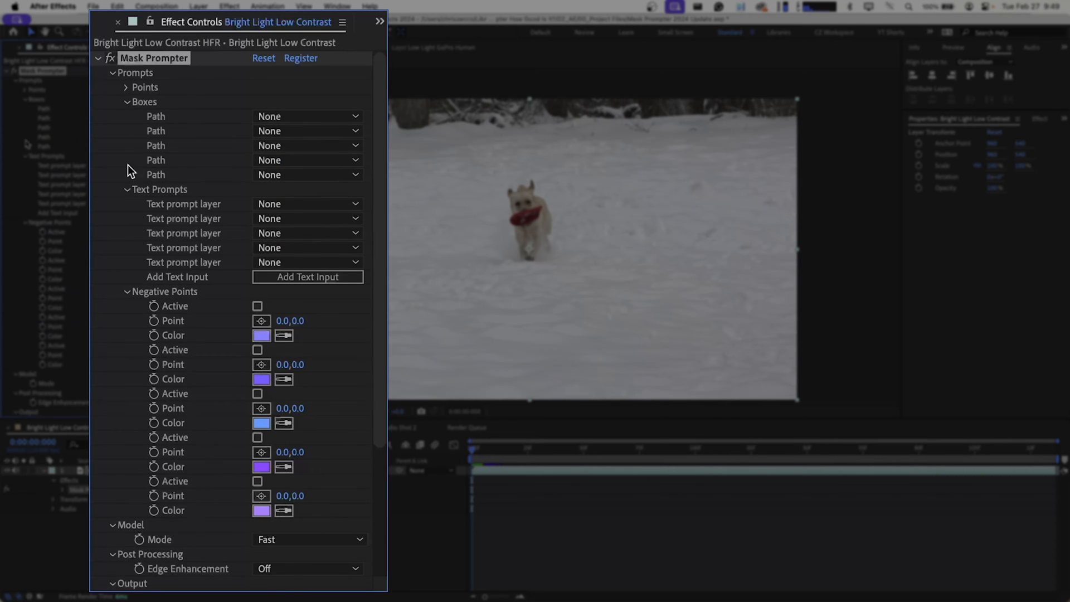
click(125, 189)
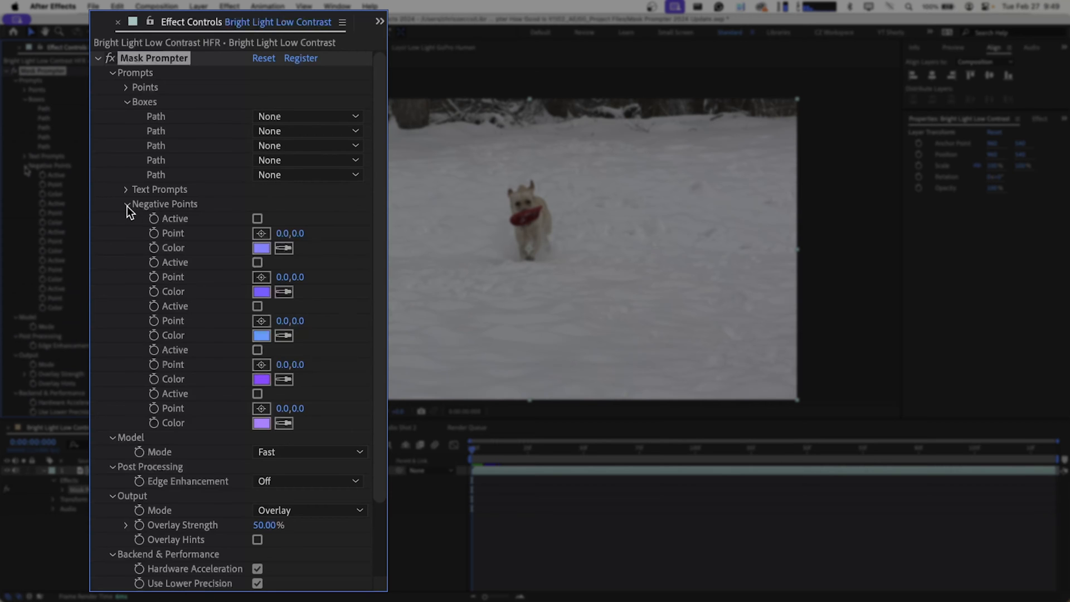
click(125, 204)
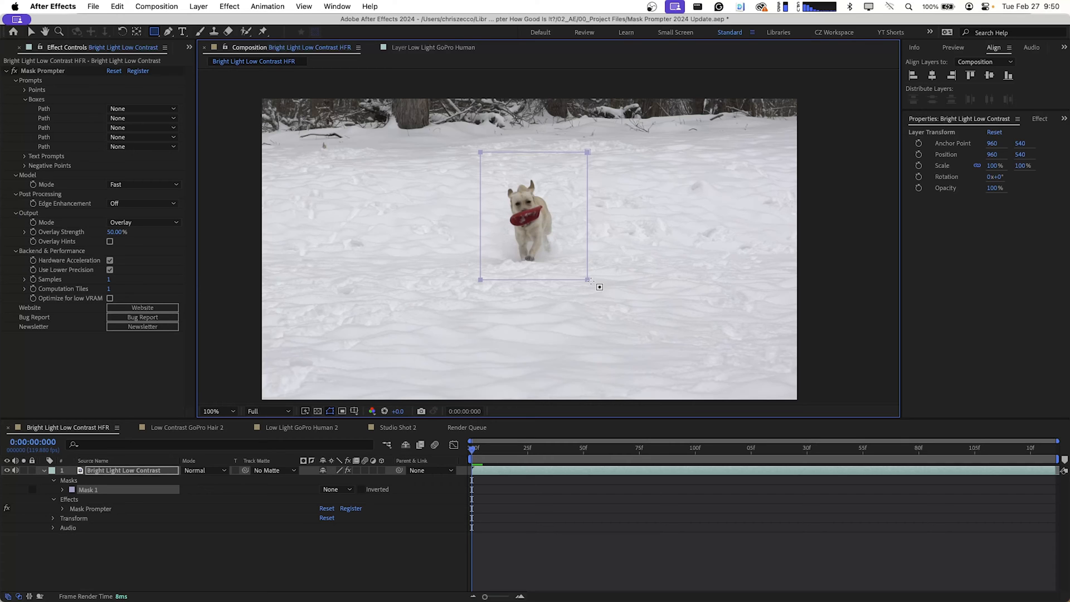
Keyframe Mask 1's path and check the box against the dog at earlier and later frames.
click(61, 489)
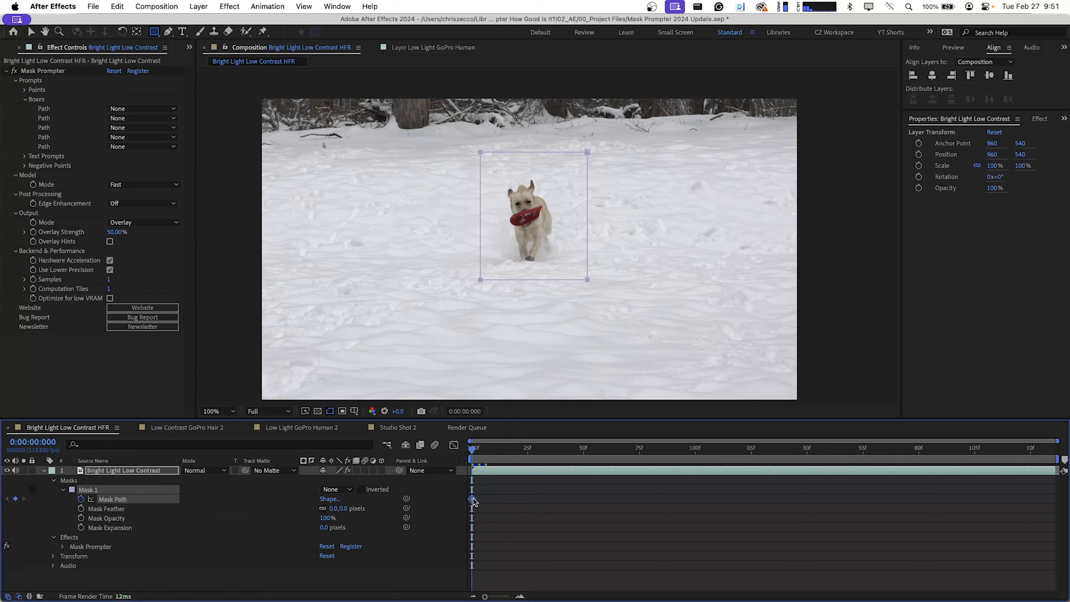
mouse_move(493, 451)
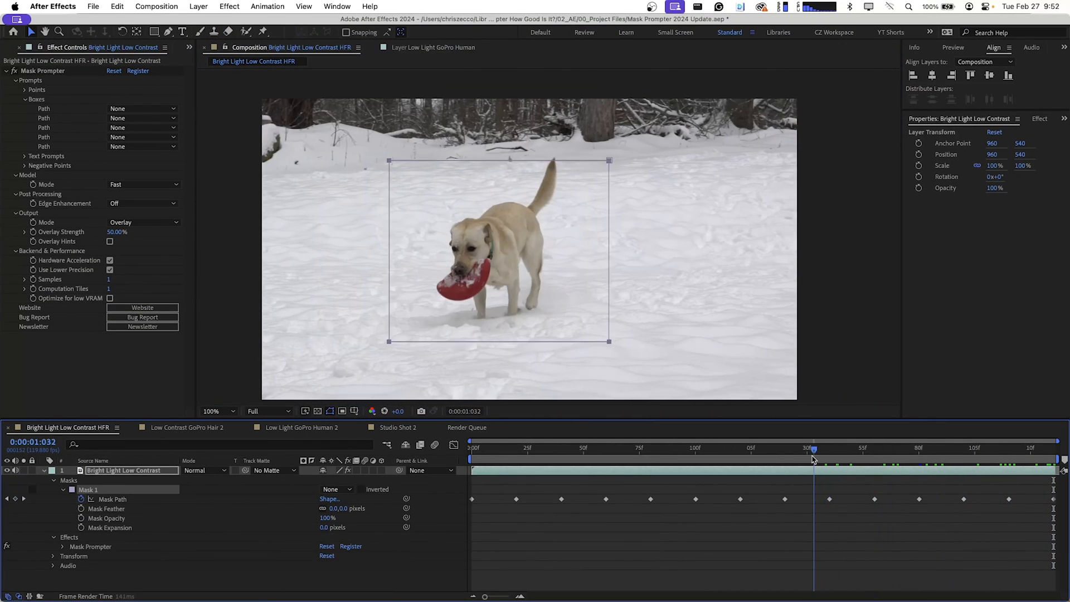
click(561, 447)
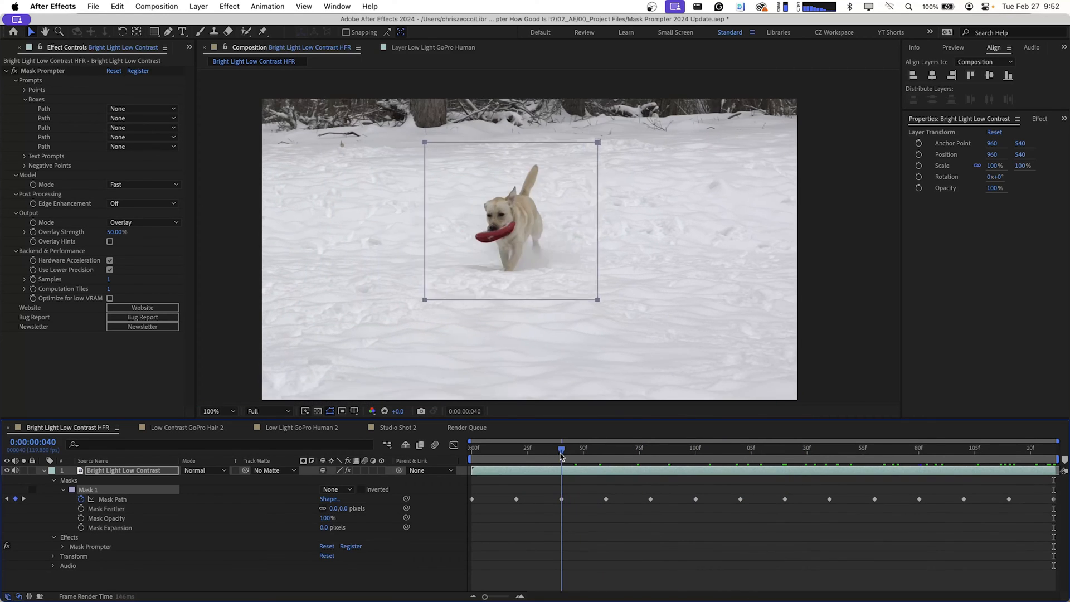
click(639, 448)
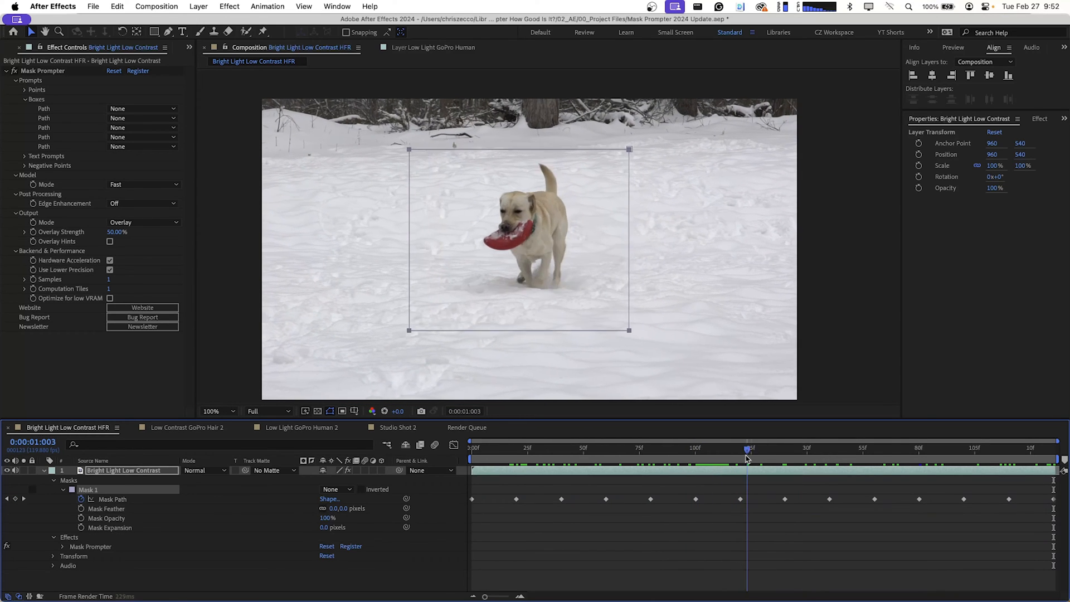
click(814, 447)
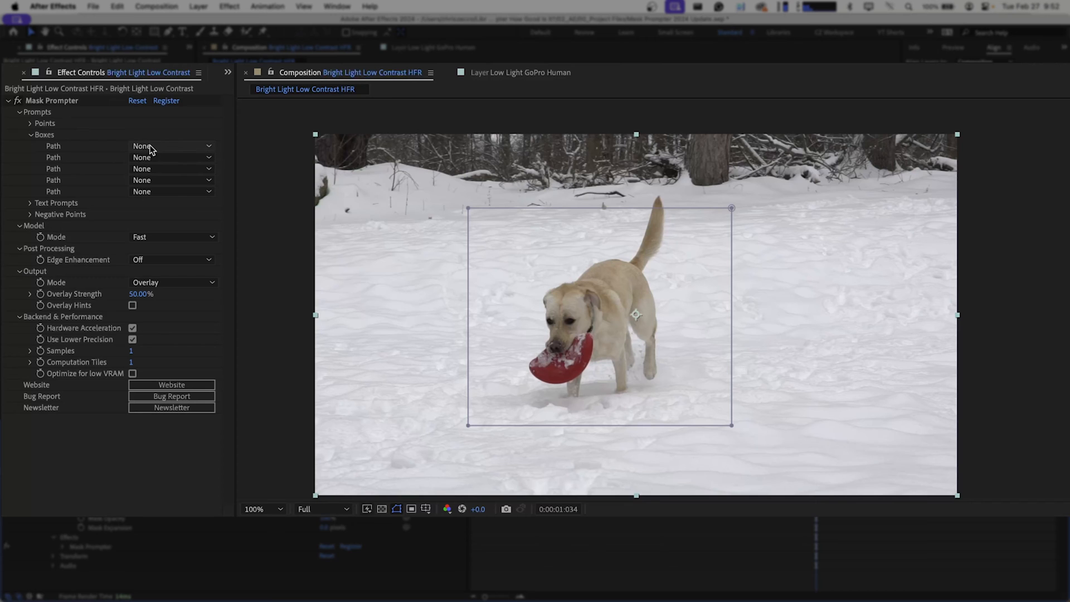
click(171, 146)
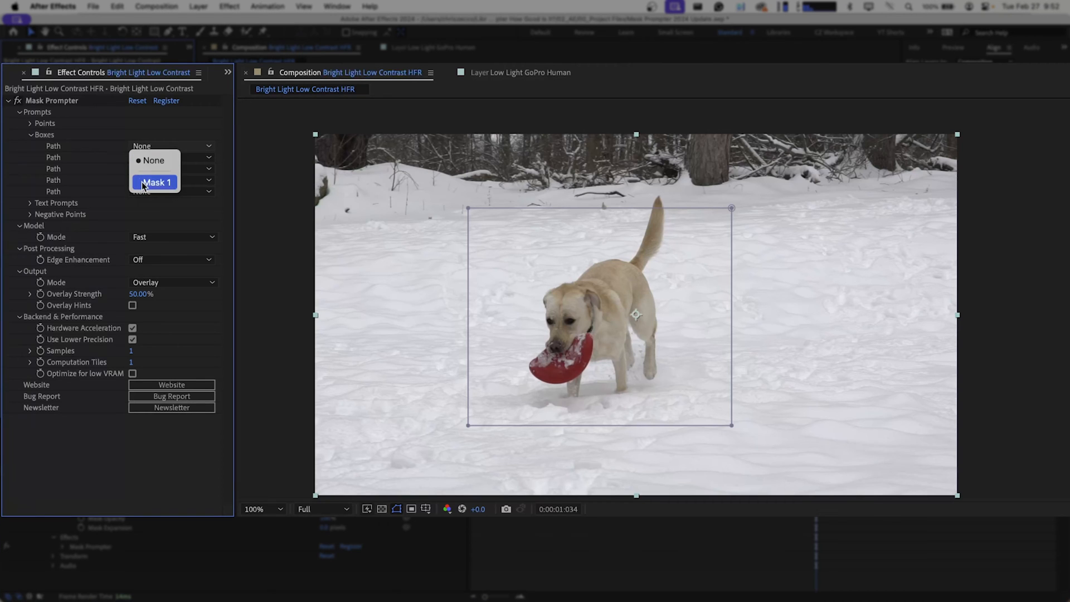
click(156, 182)
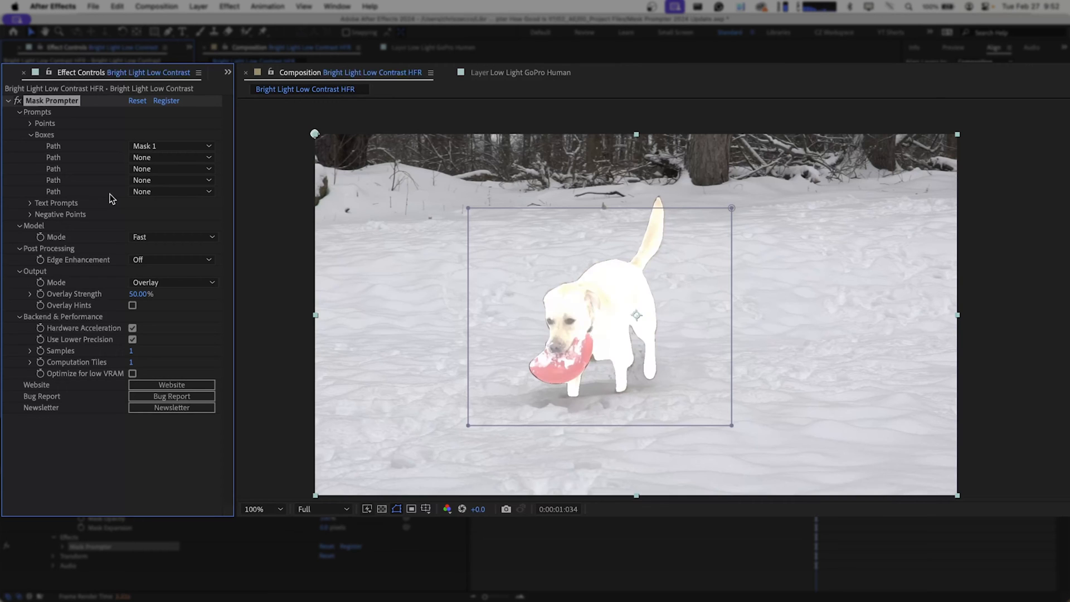
mouse_move(583, 333)
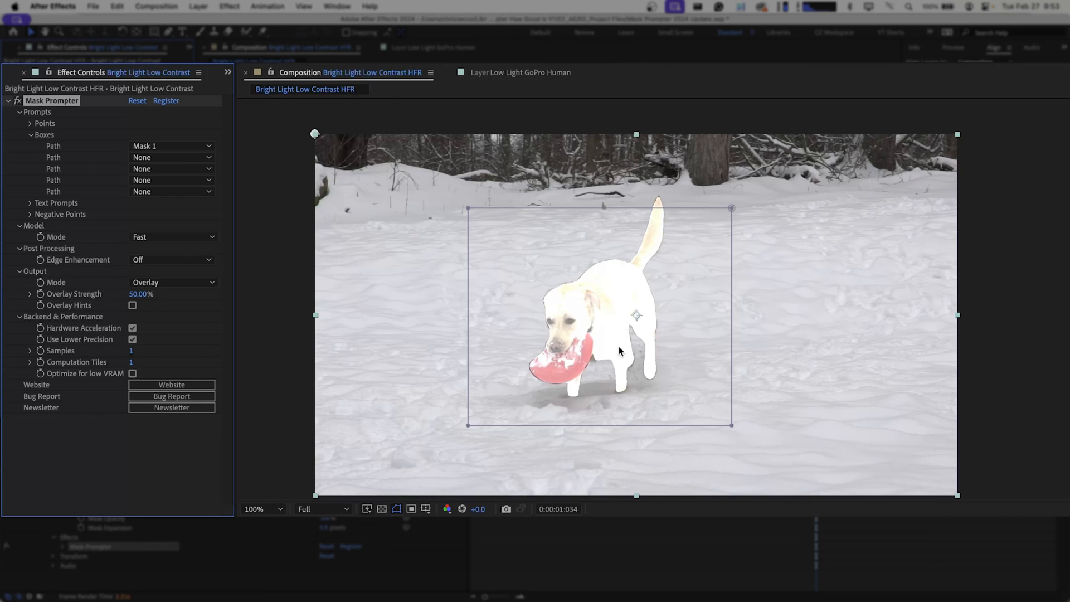
mouse_move(659, 206)
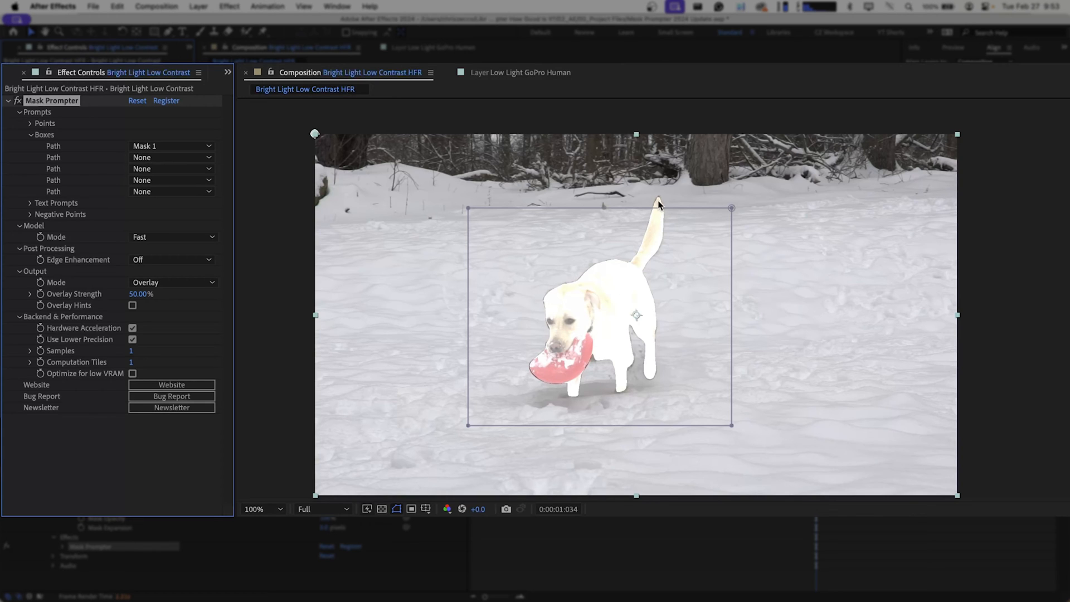
mouse_move(657, 231)
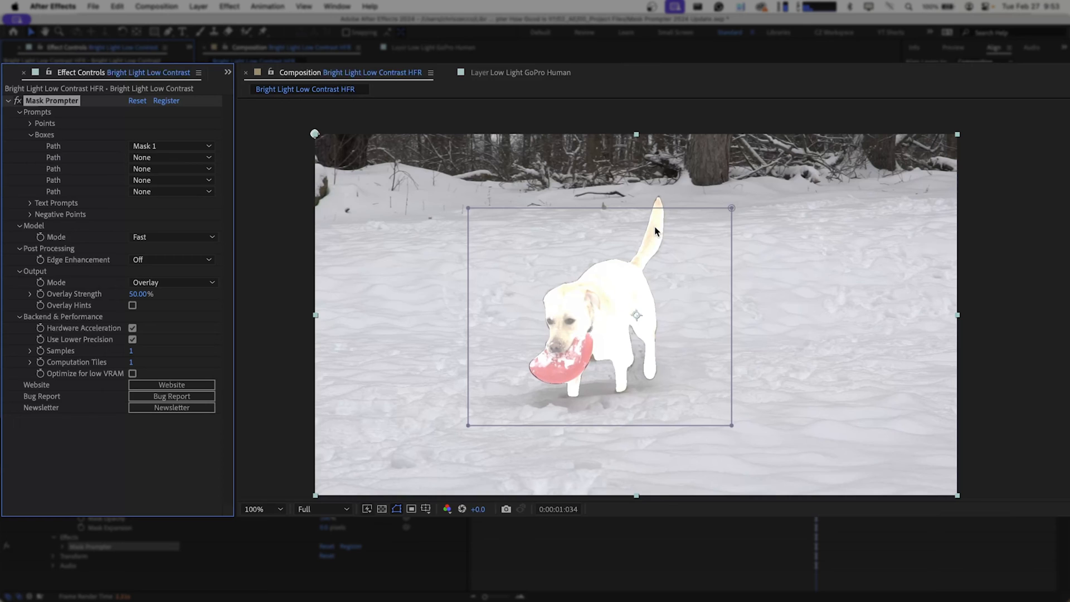
mouse_move(108, 205)
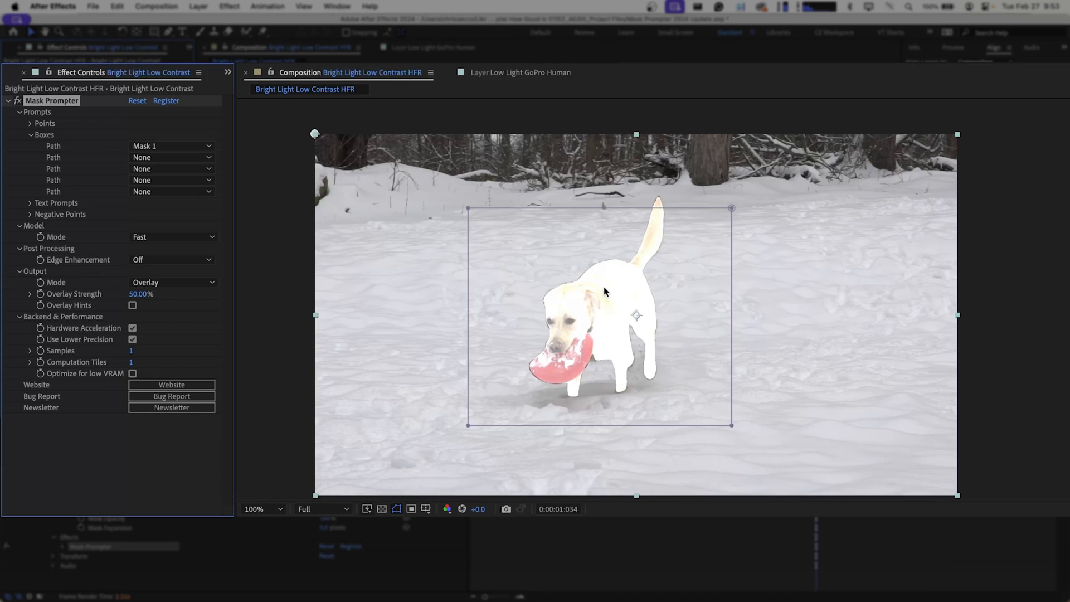
mouse_move(579, 290)
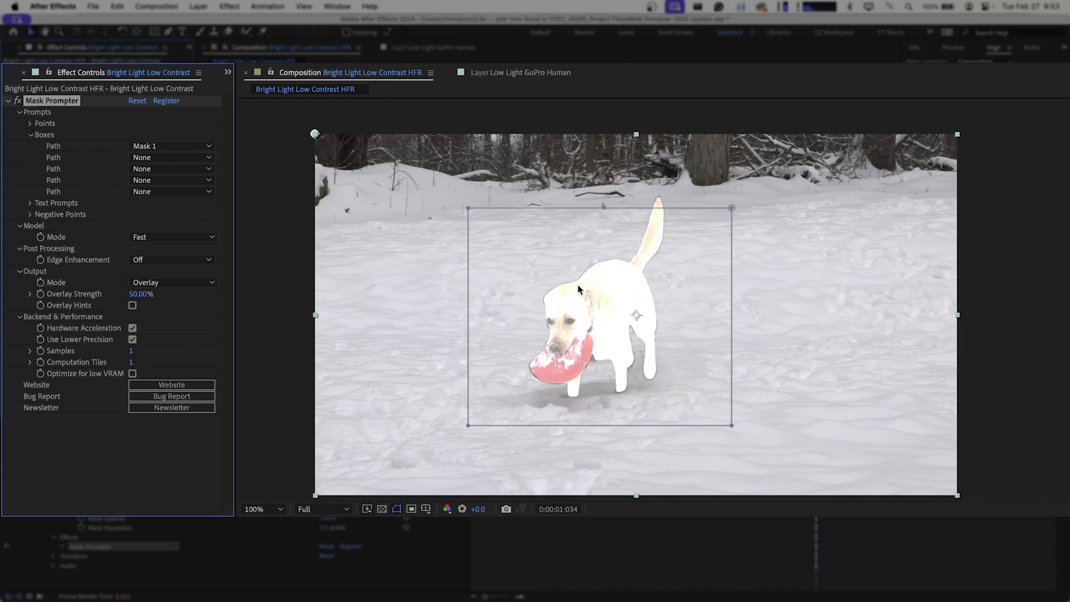
mouse_move(646, 223)
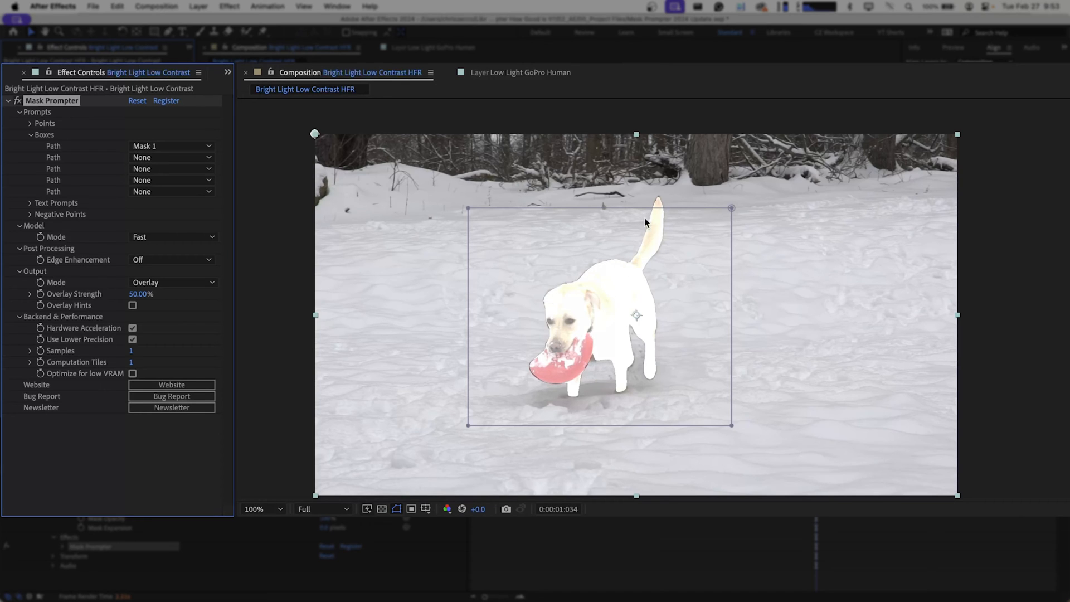
mouse_move(635, 292)
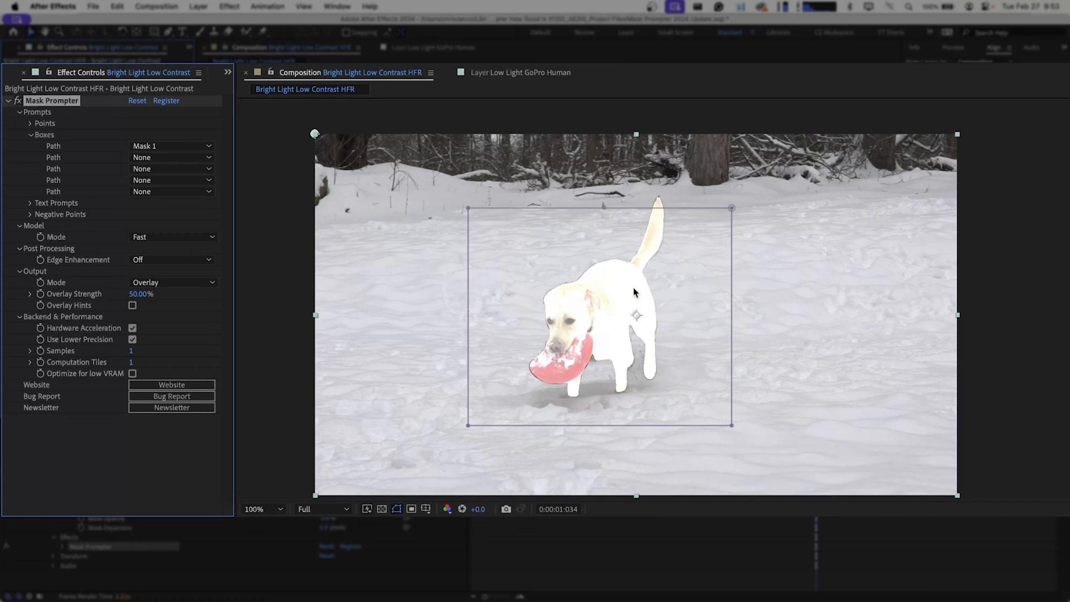
mouse_move(613, 312)
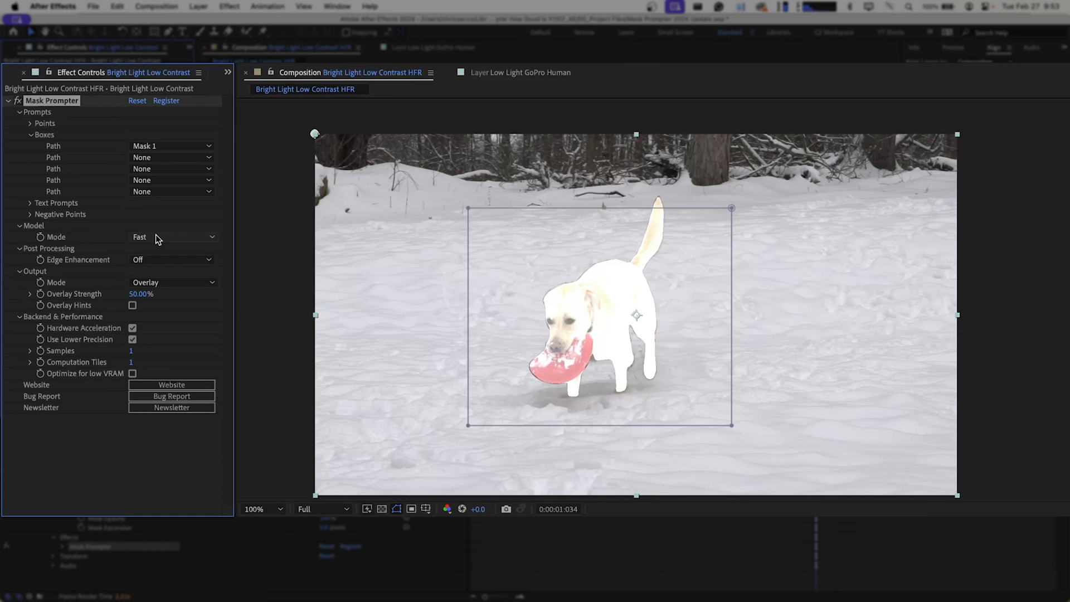
Switch Mask Prompter's Model Mode to High-Quality and zoom the viewer in on the dog's mask.
click(171, 237)
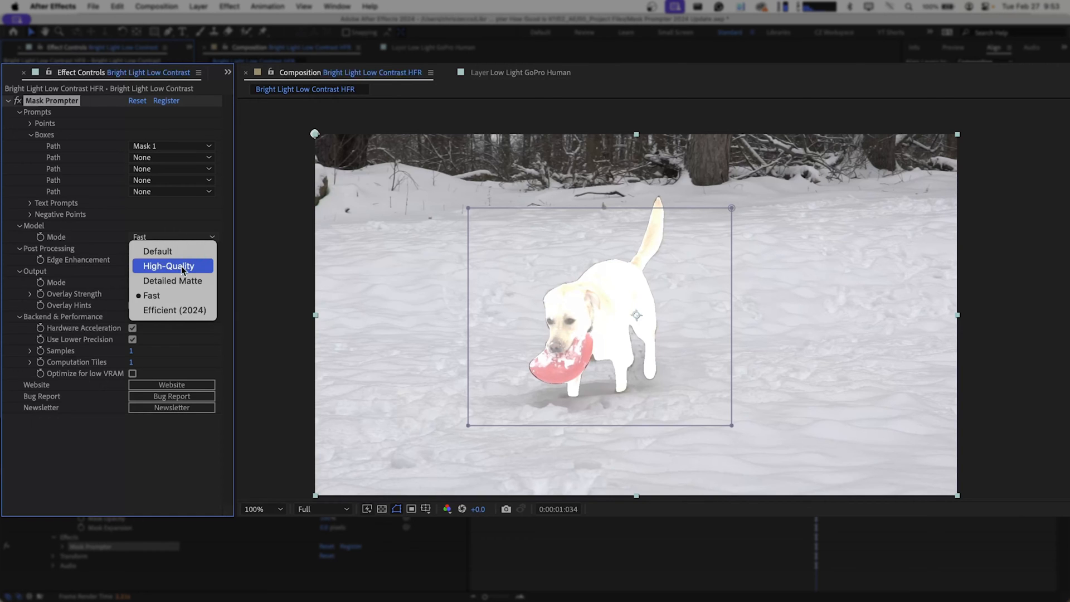
click(169, 266)
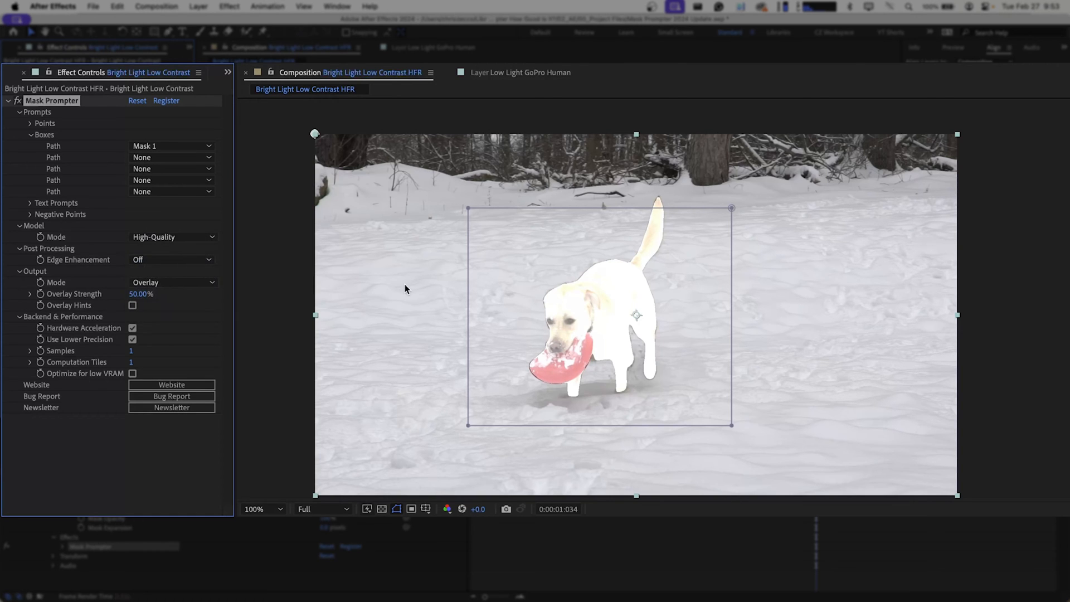
mouse_move(548, 303)
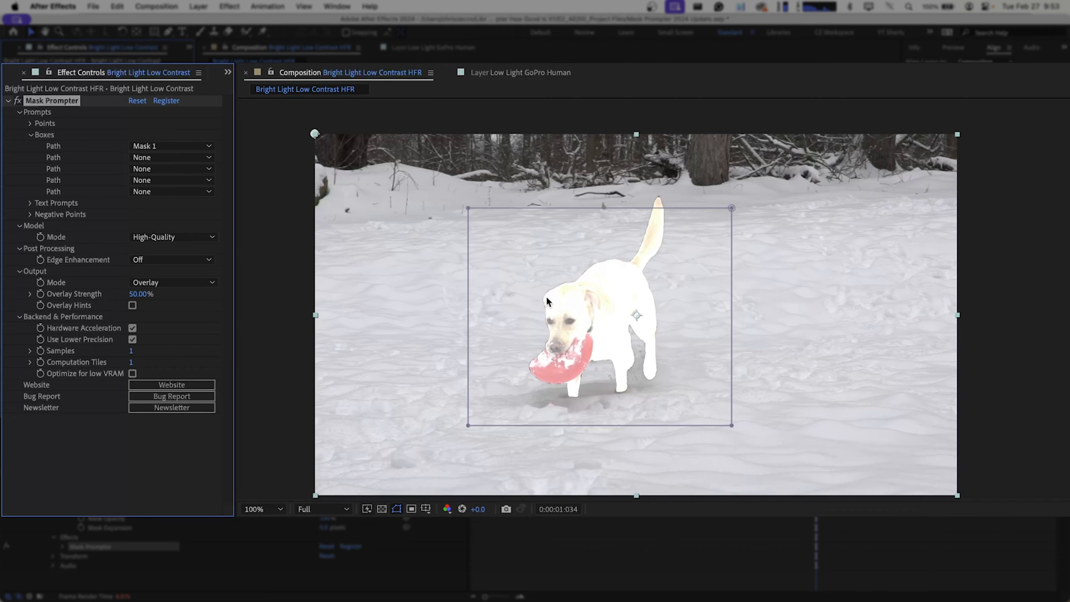
click(261, 508)
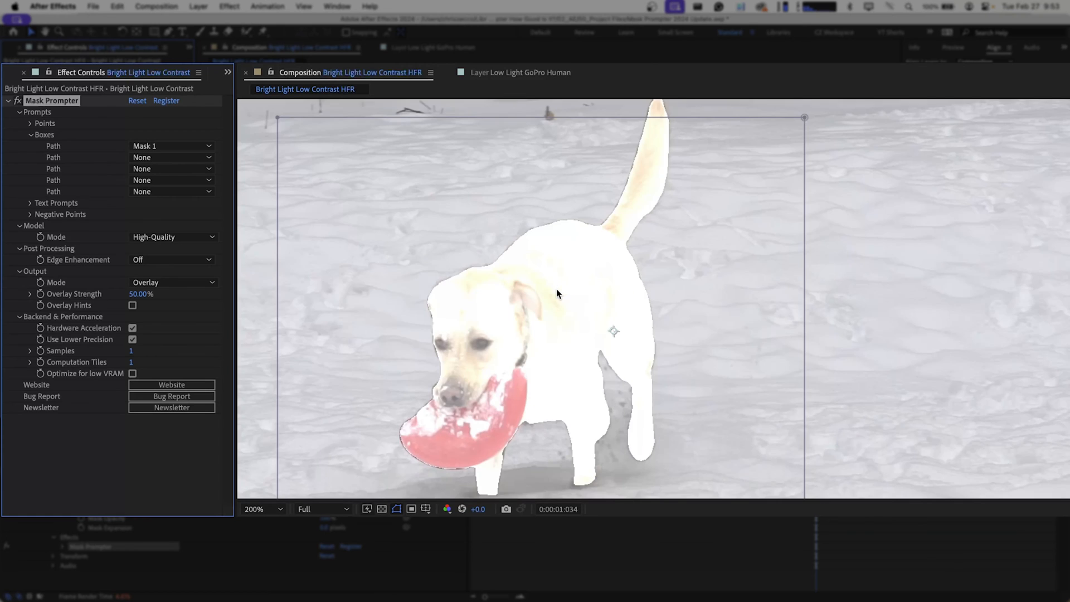
mouse_move(603, 214)
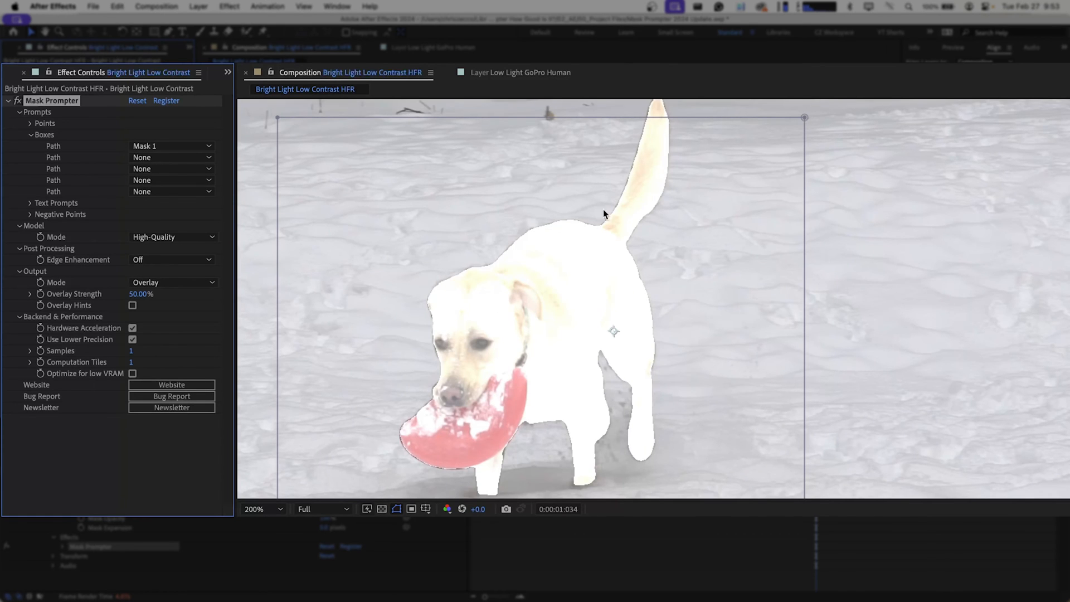
mouse_move(667, 147)
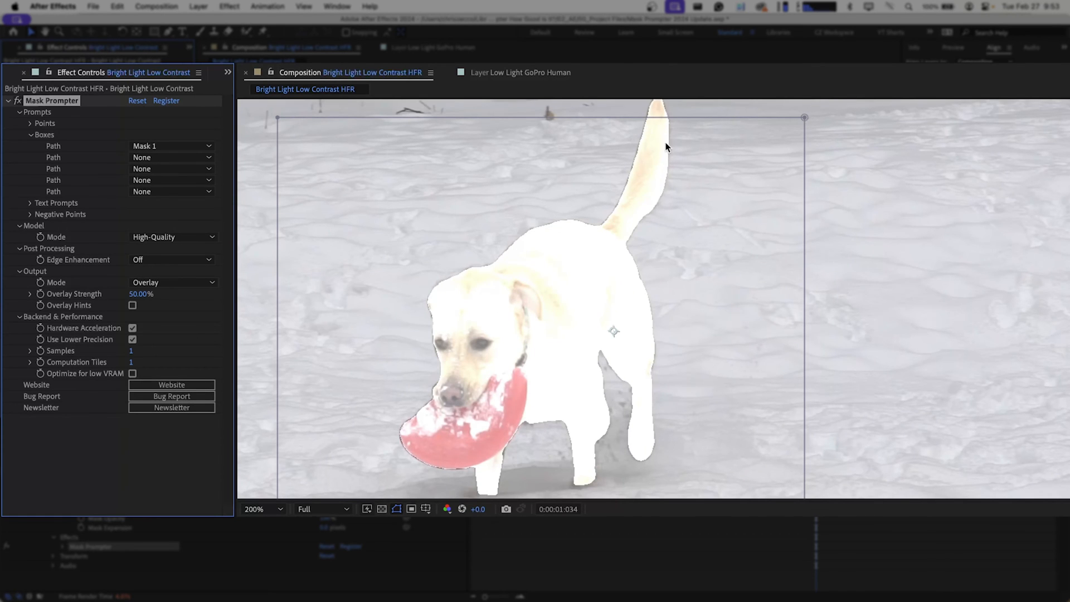
mouse_move(644, 396)
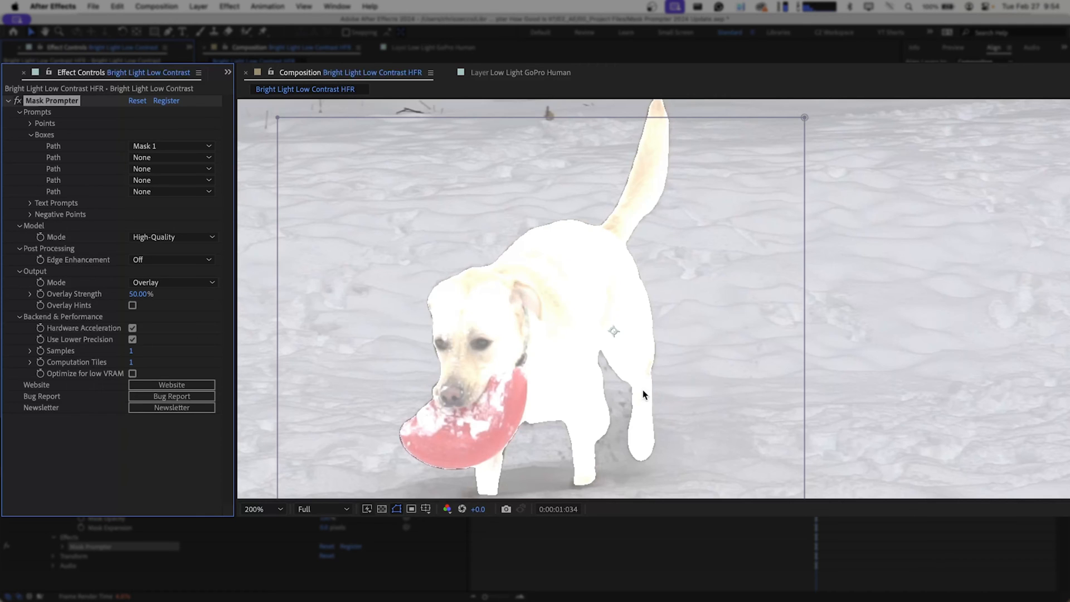
mouse_move(182, 251)
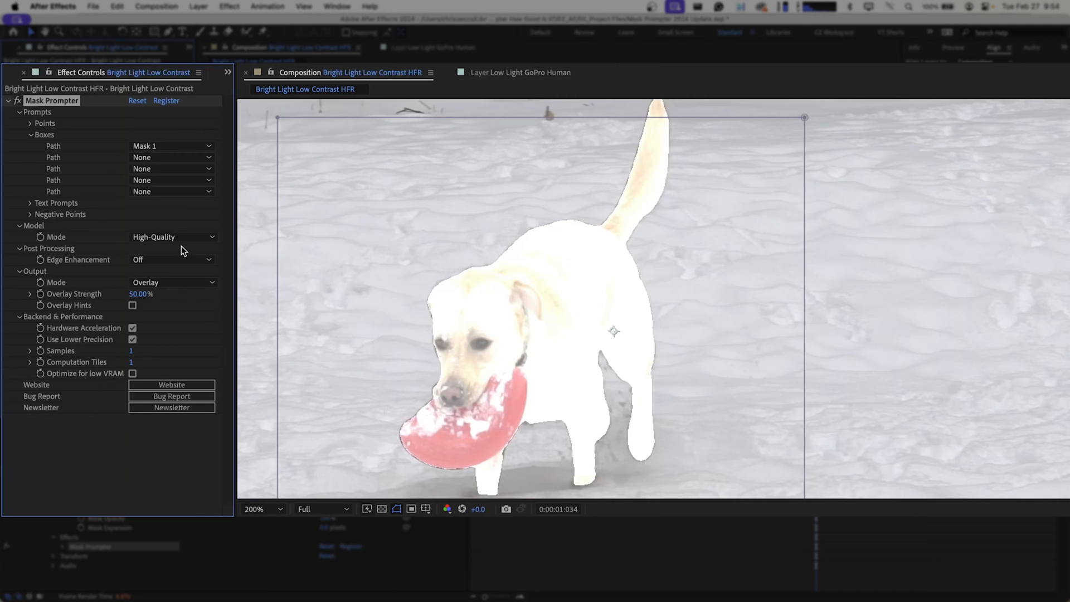
Try Detailed Matte, set Output Mode to On Transparent, then return Model Mode to High-Quality.
click(170, 237)
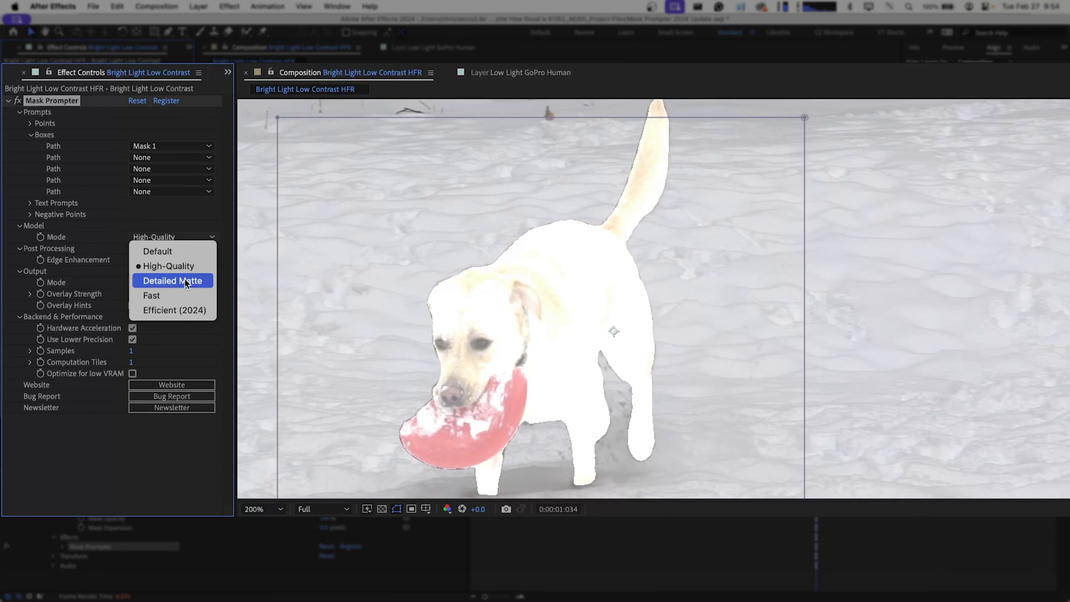
click(173, 281)
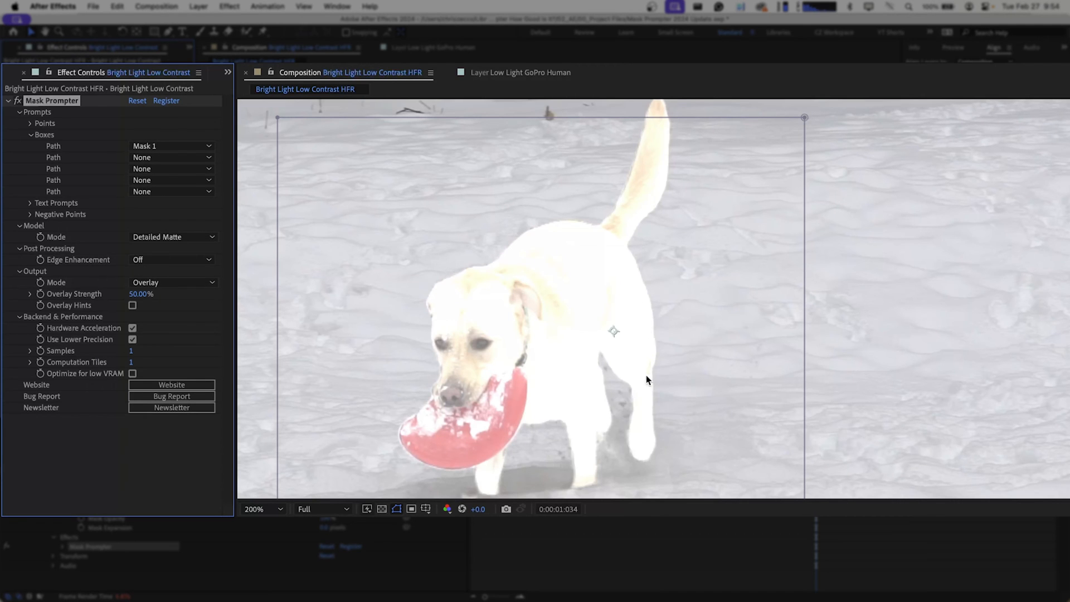
mouse_move(569, 456)
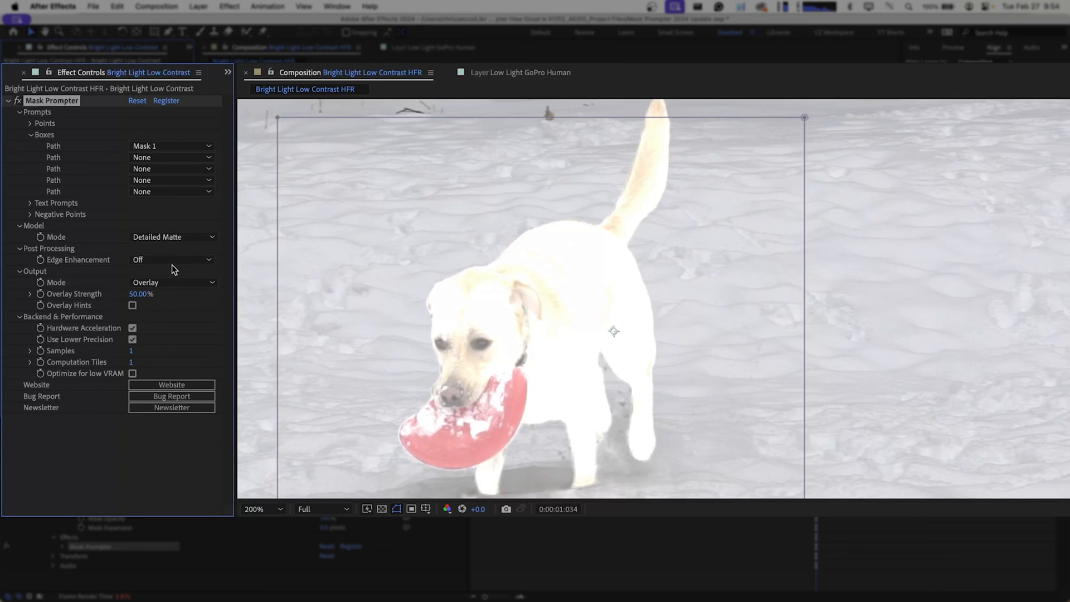
click(170, 282)
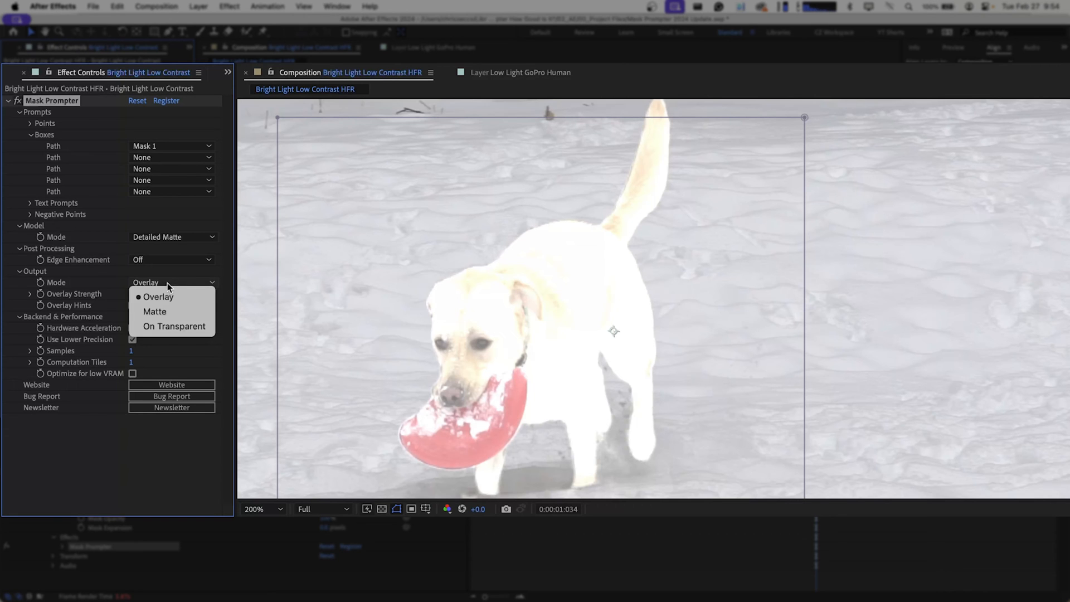
click(158, 296)
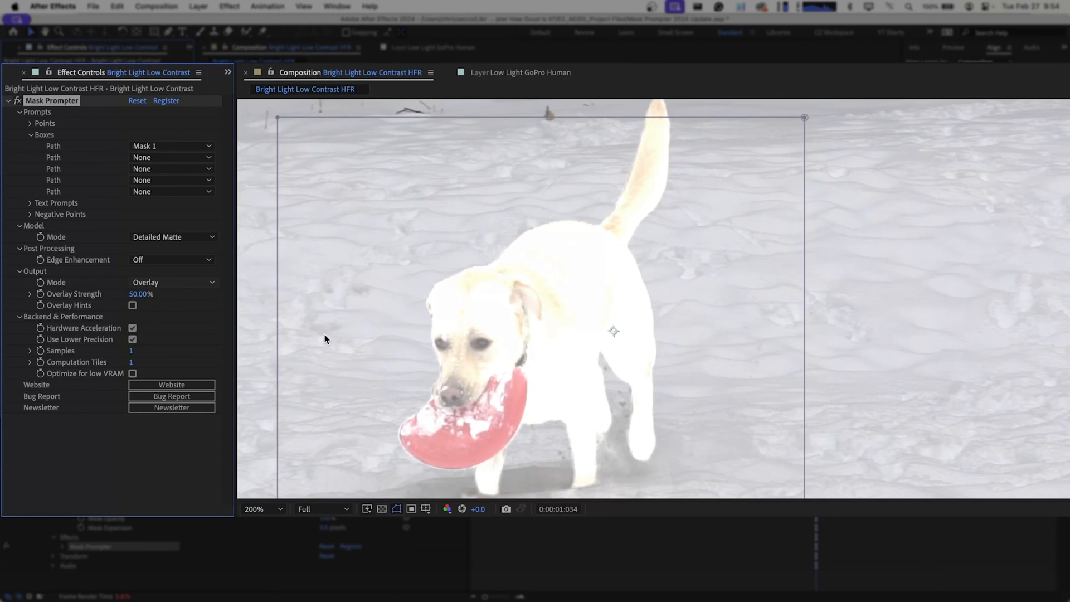
click(172, 282)
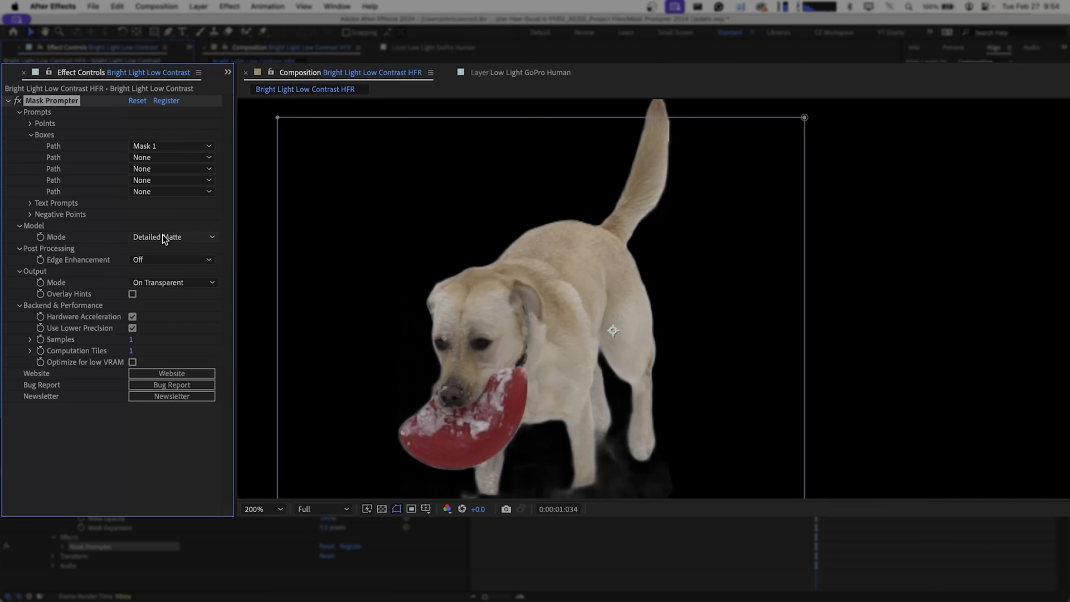
click(171, 237)
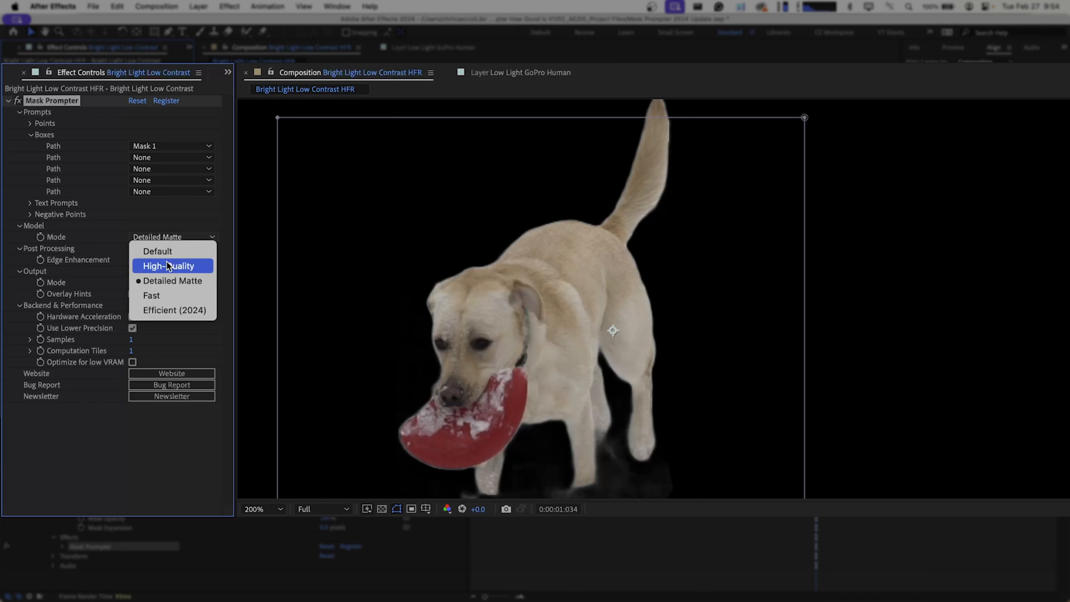
click(168, 267)
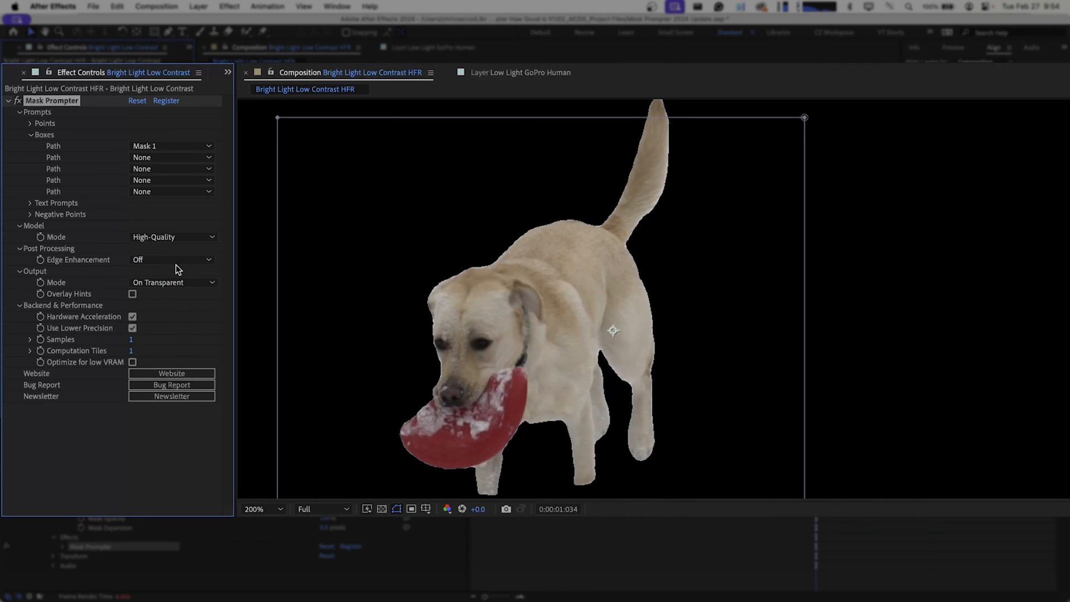
mouse_move(635, 258)
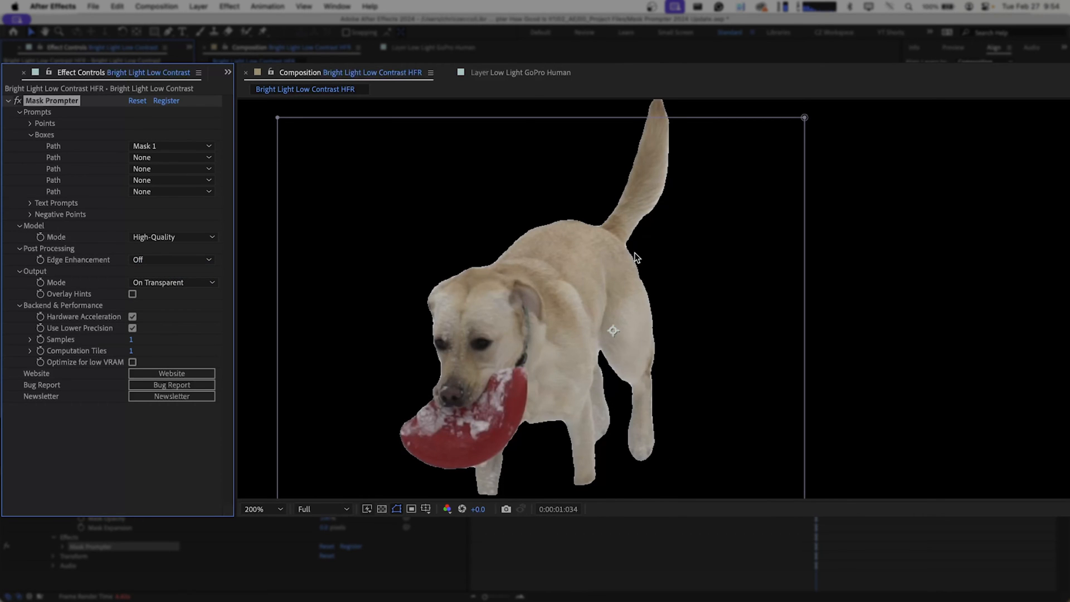
mouse_move(87, 255)
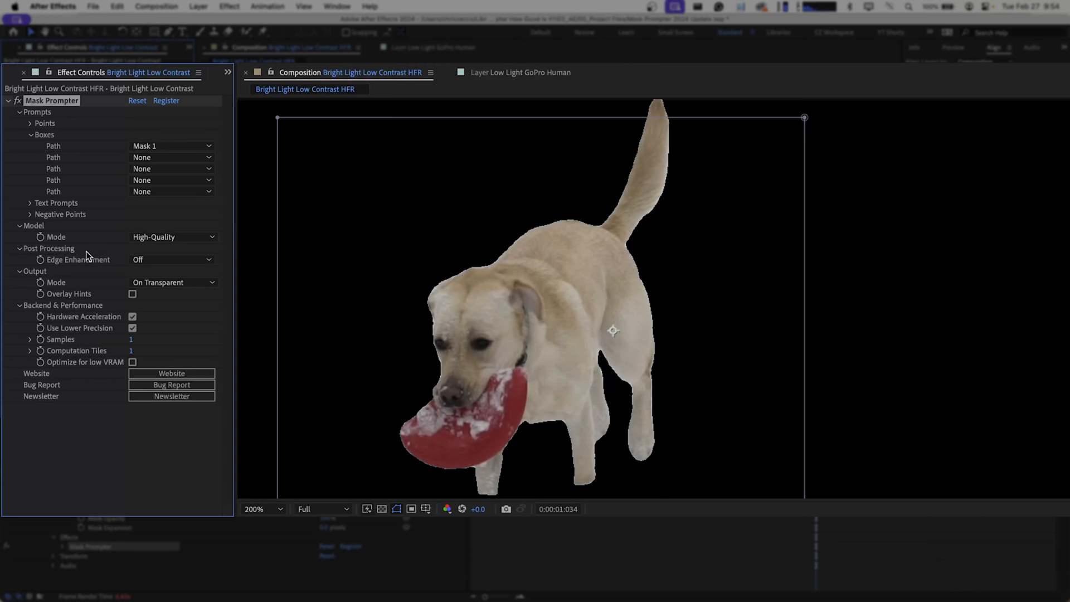
Choose Small in Mask Prompter's Post Processing Edge Enhancement dropdown for the dog cutout.
click(171, 259)
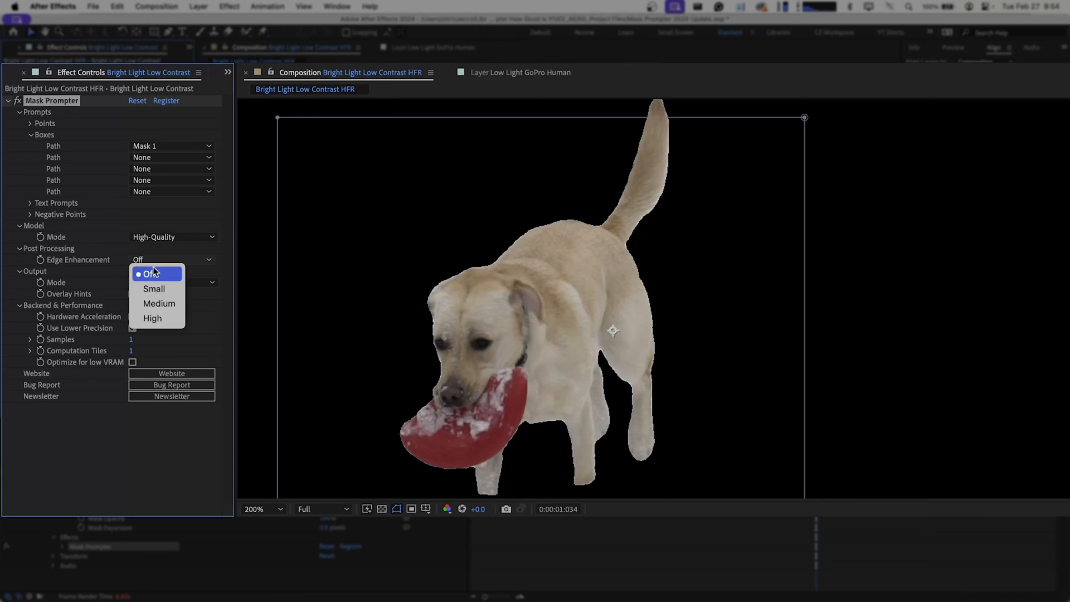
click(154, 288)
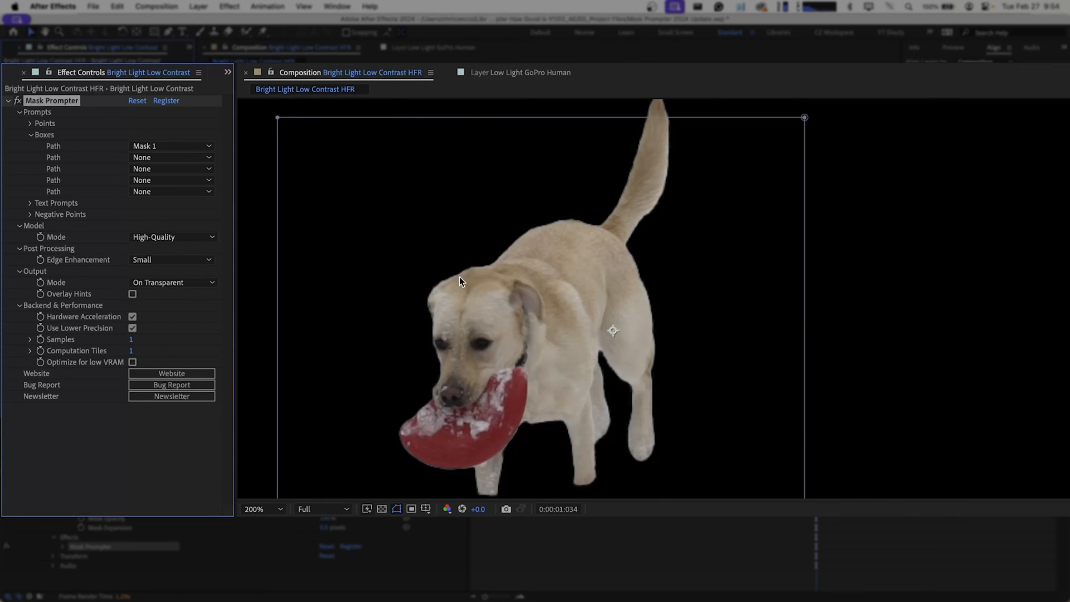
mouse_move(581, 404)
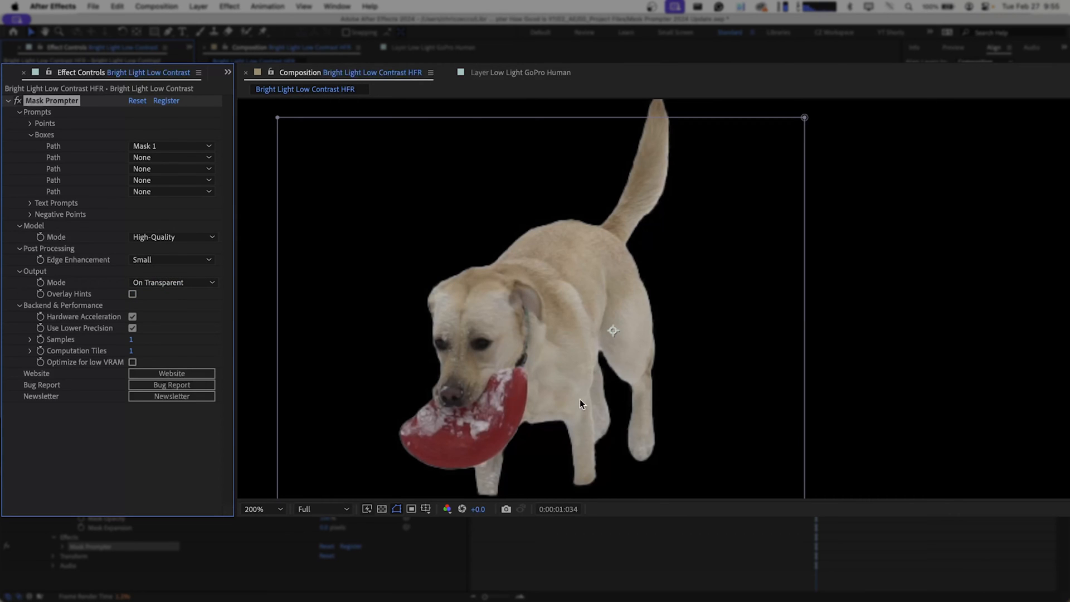
mouse_move(185, 310)
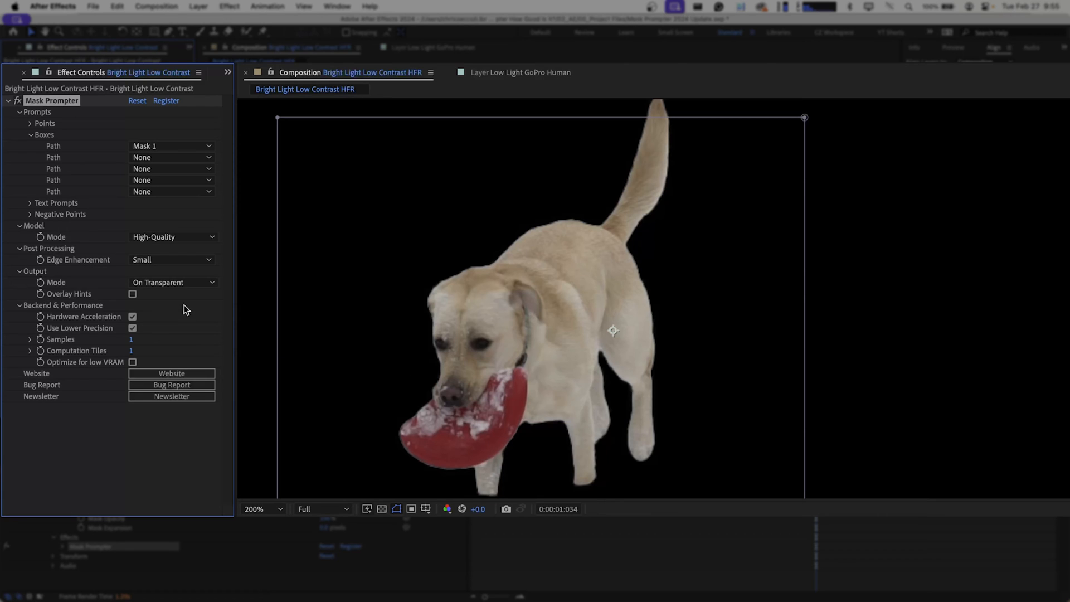
mouse_move(95, 307)
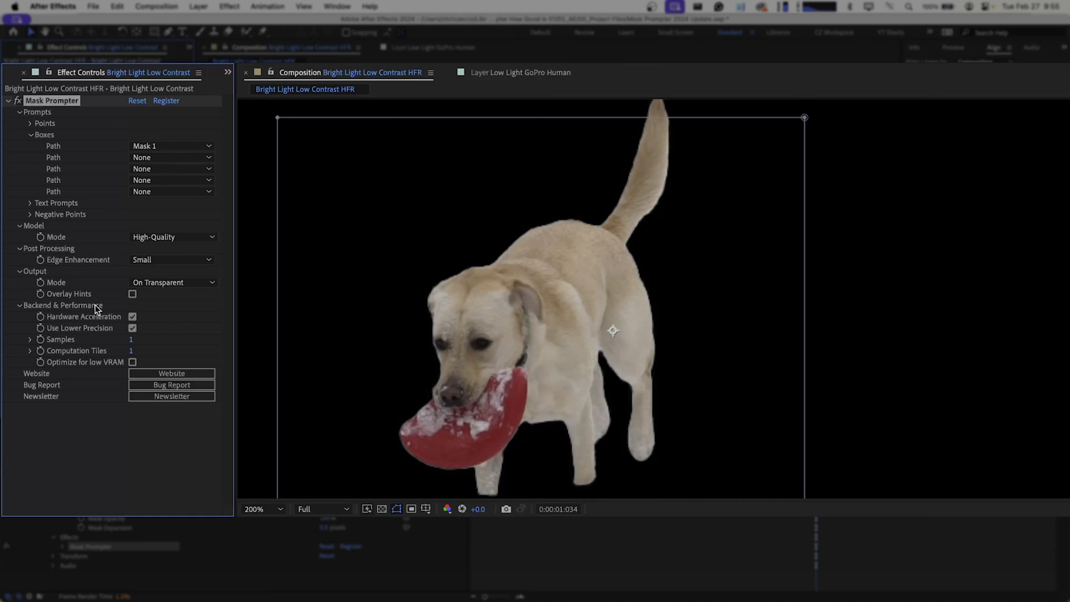
mouse_move(116, 325)
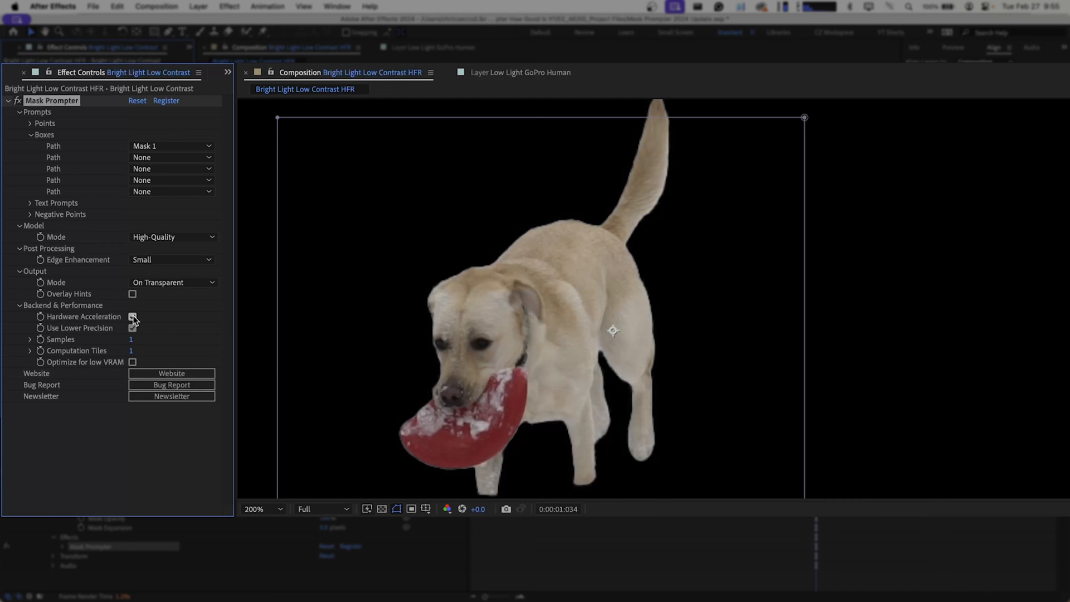
click(132, 316)
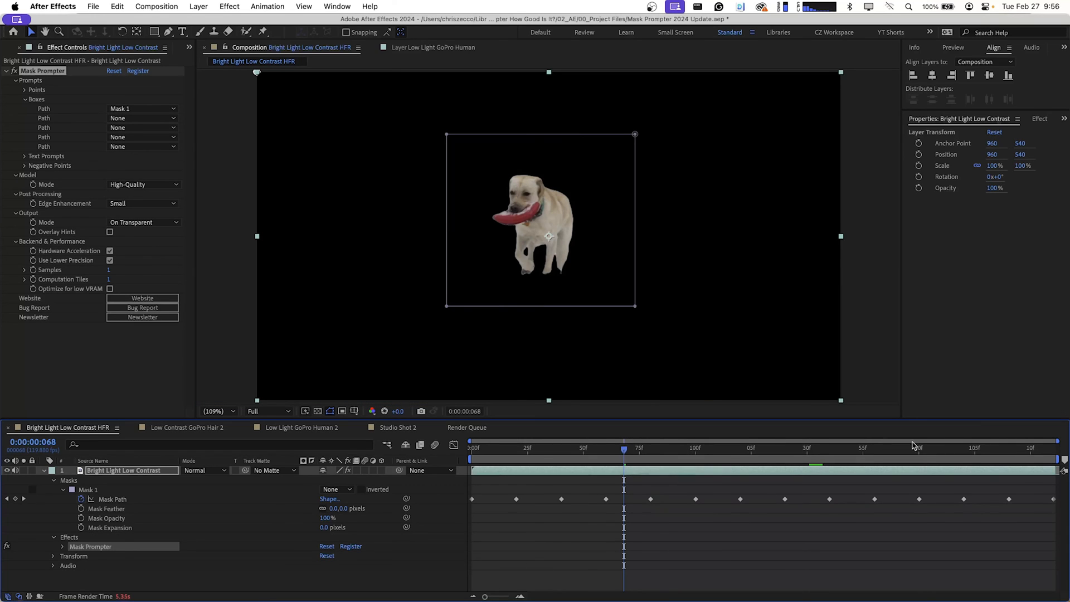
Queue the Bright Light Low Contrast HFR composition for rendering.
click(933, 449)
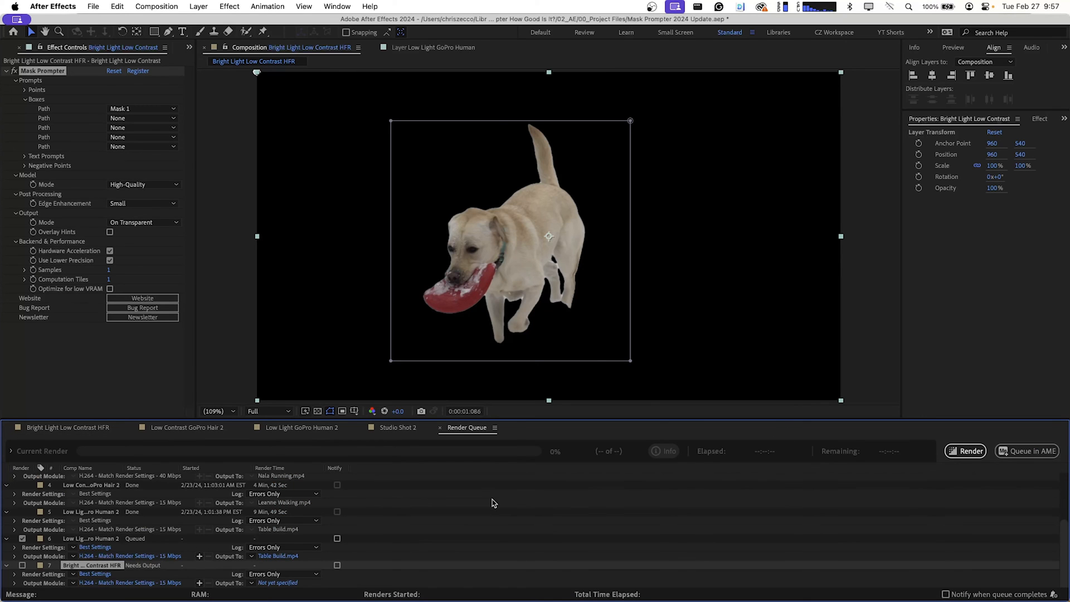
mouse_move(349, 550)
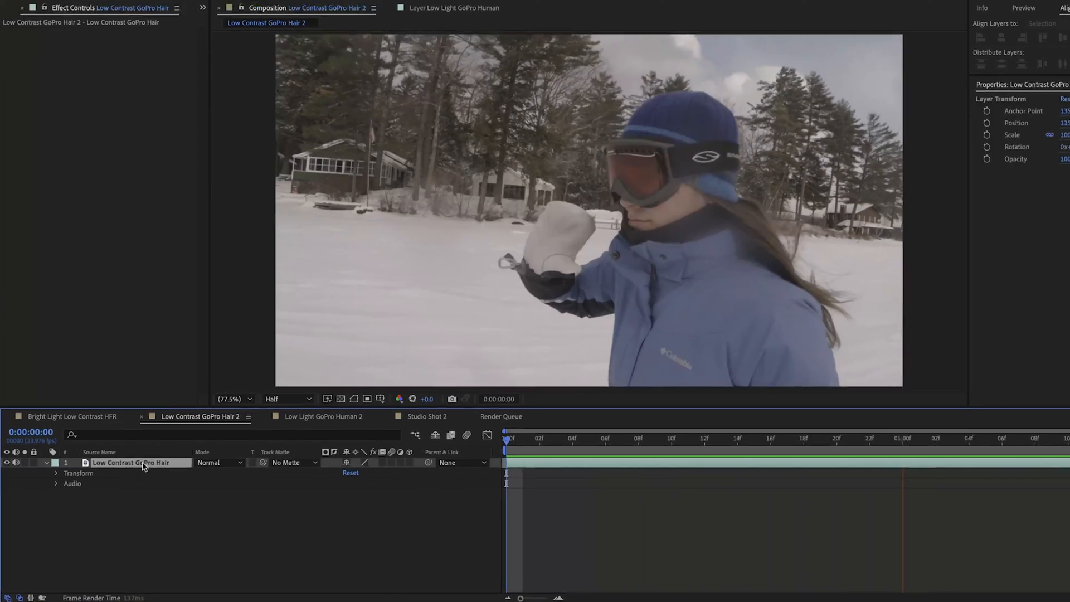
Reveal the skier layer's source in Project, then search 'mask' and apply Mask Prompter.
right_click(133, 463)
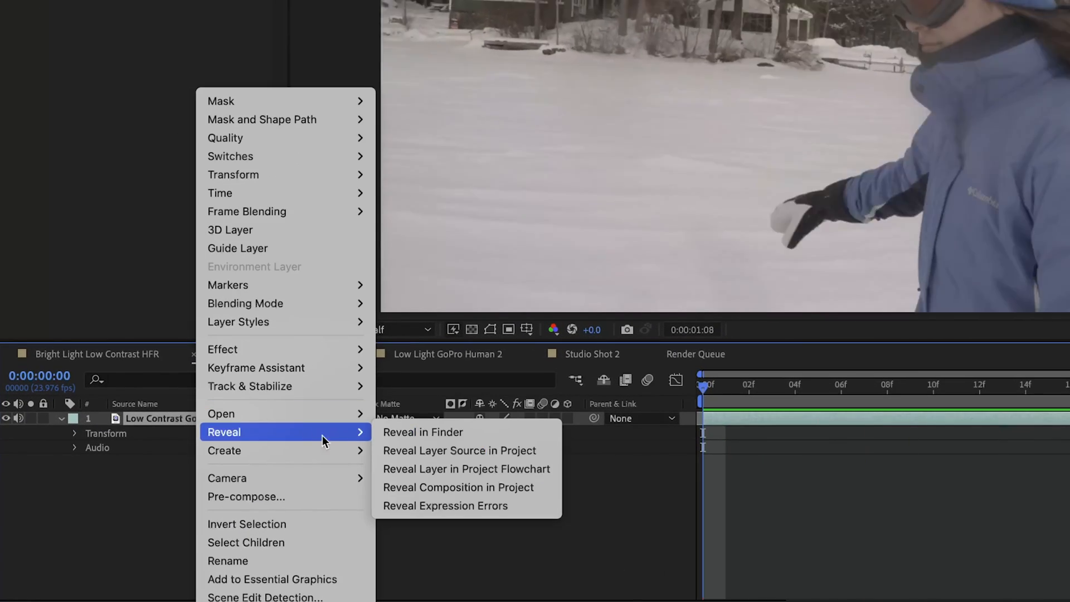
click(459, 450)
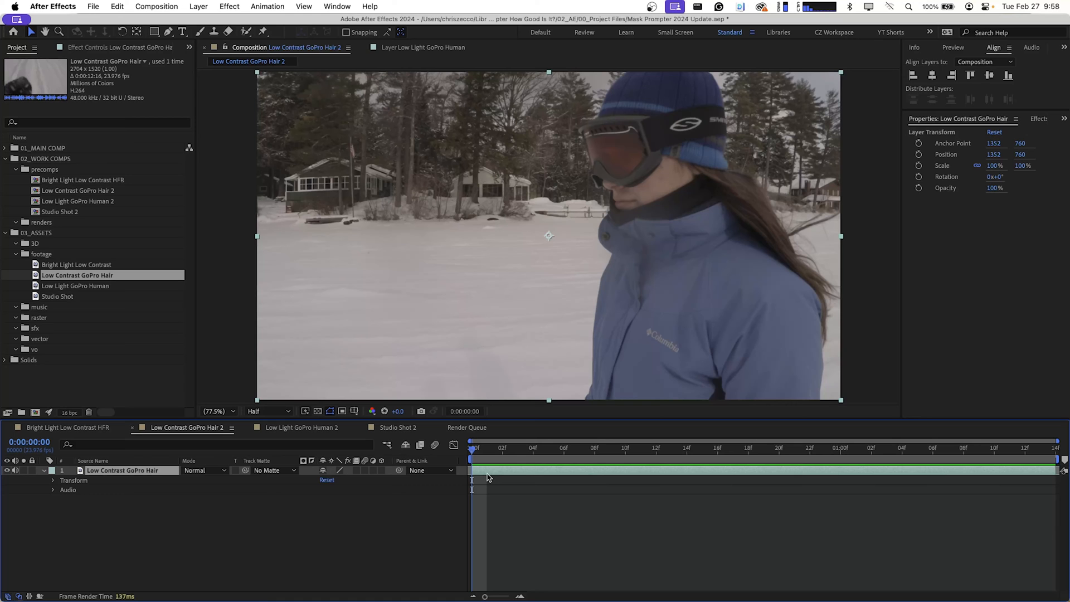
text(mask)
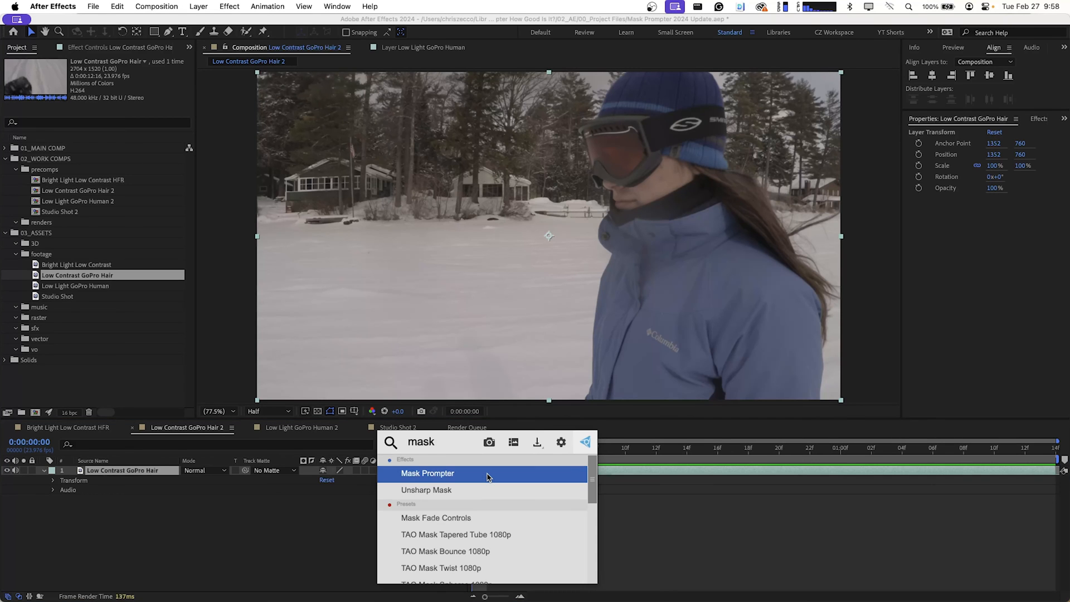
double_click(428, 474)
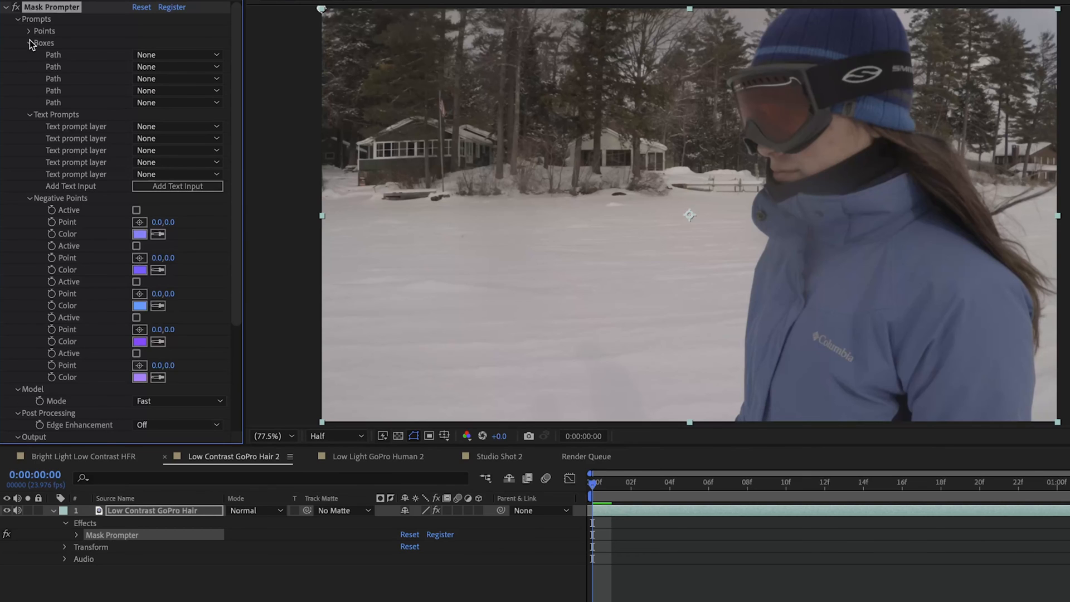
Collapse Boxes, rename the new text mask to 'Person', and set it as the first text prompt.
click(28, 42)
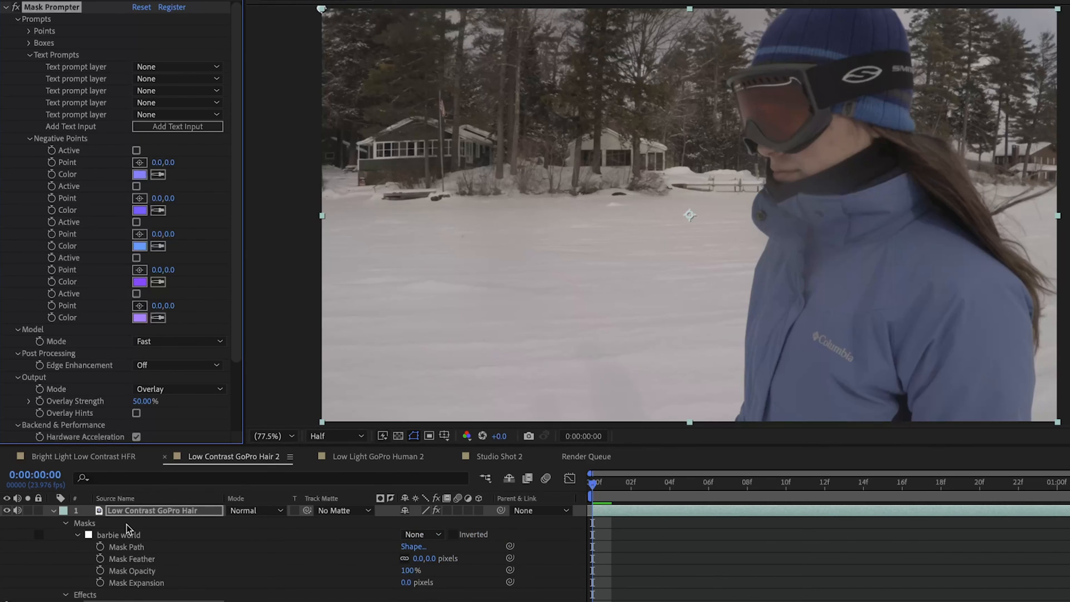
click(118, 535)
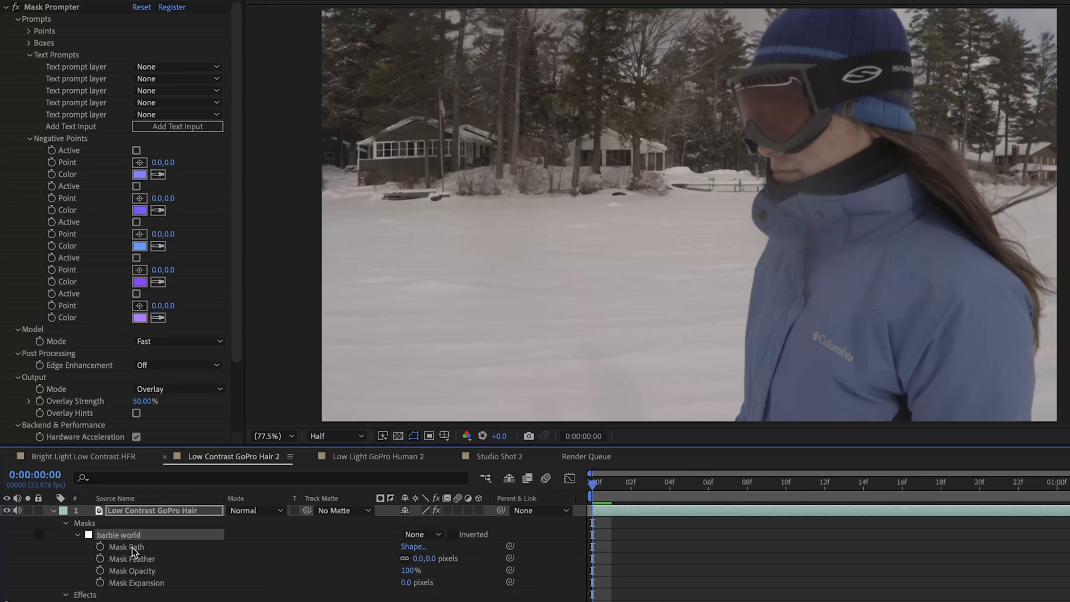
text(Person)
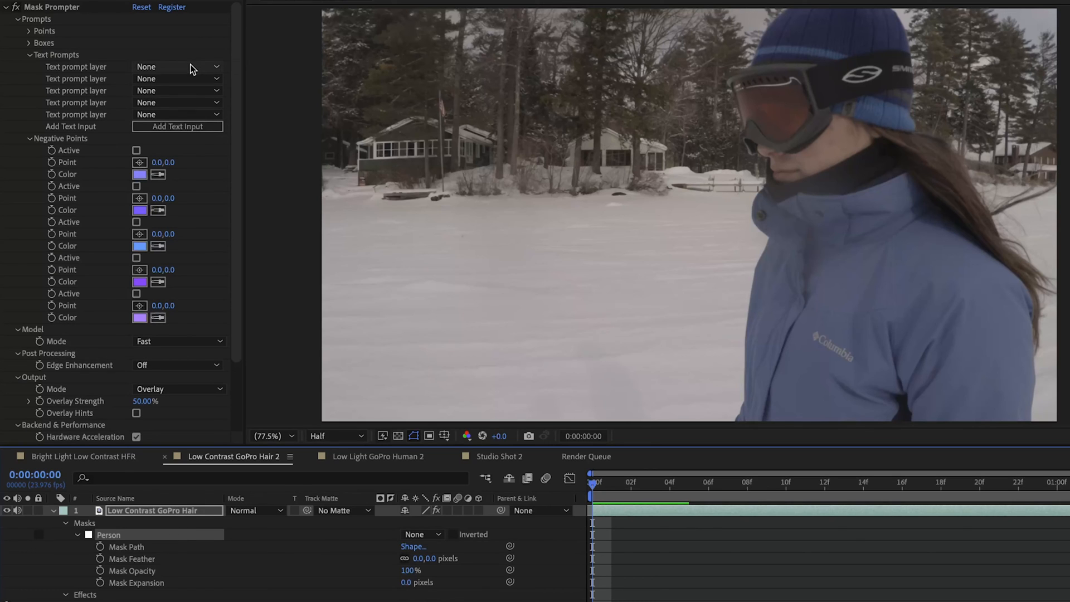
mouse_move(171, 69)
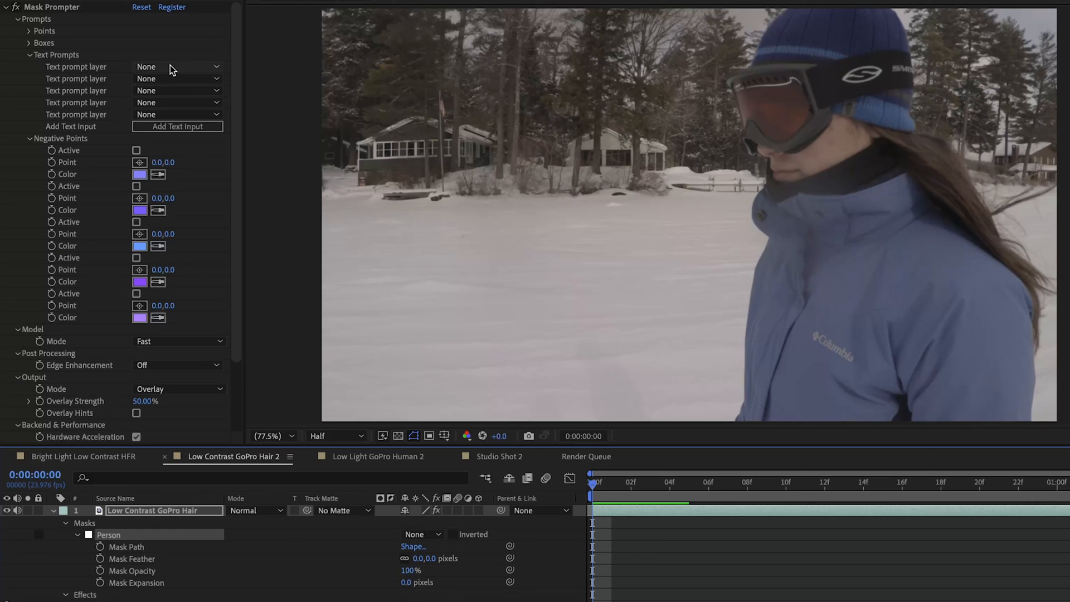
click(177, 66)
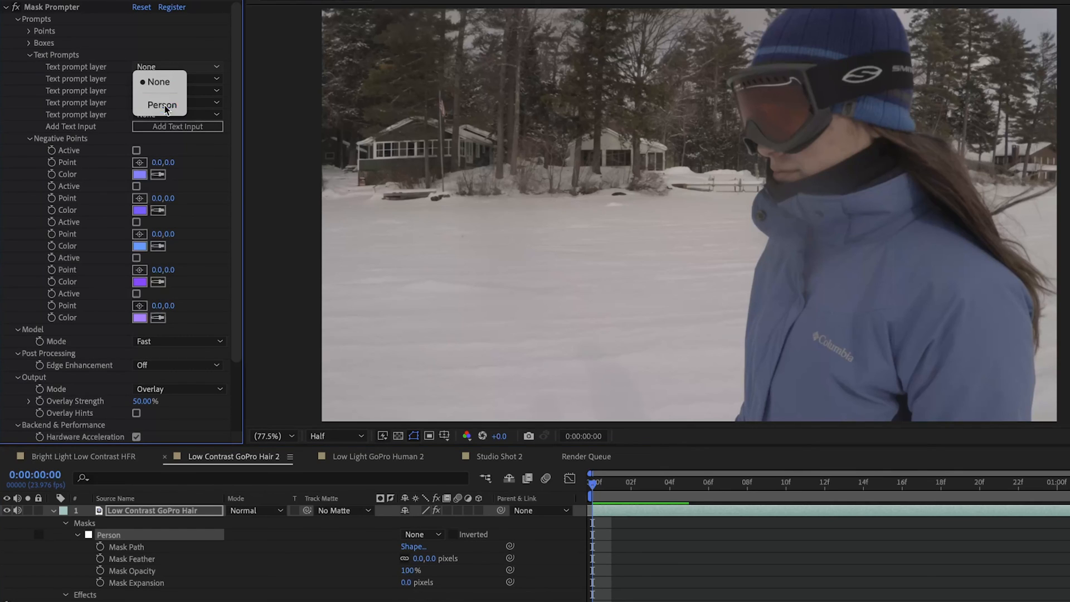
click(162, 104)
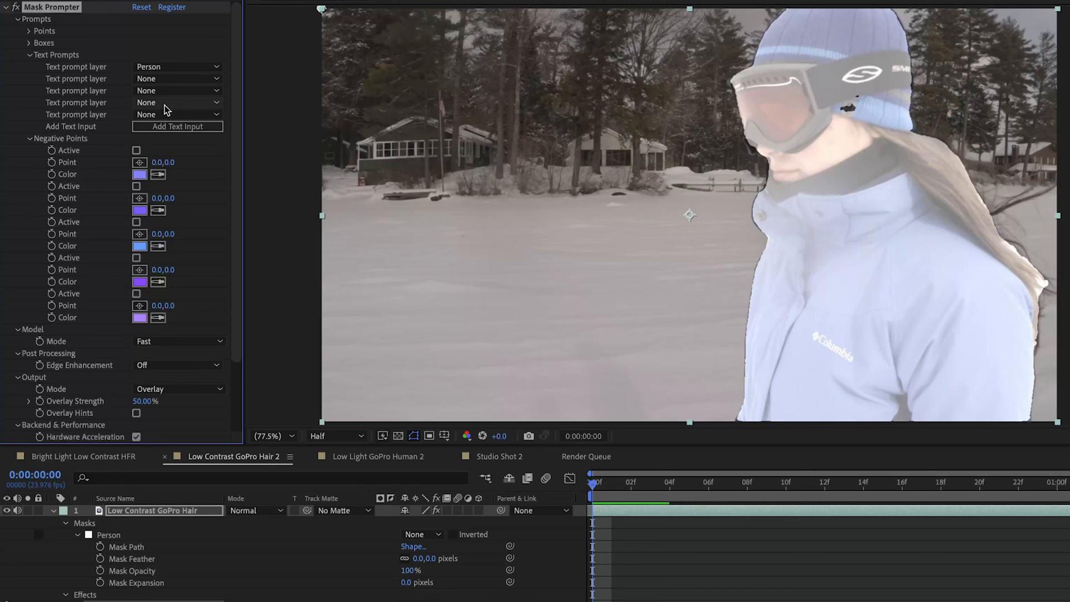
mouse_move(849, 114)
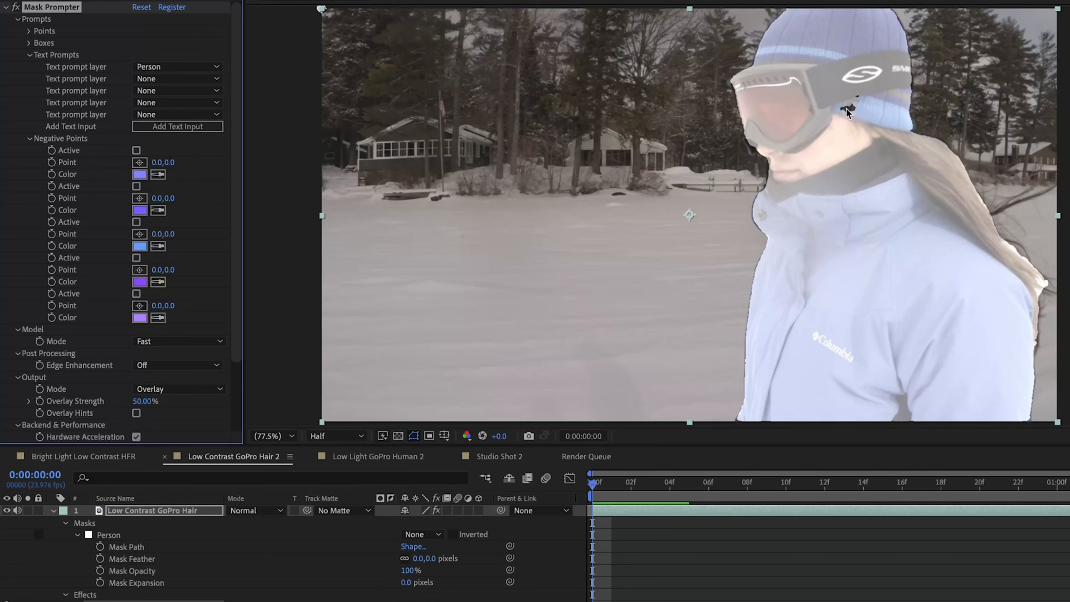
mouse_move(808, 185)
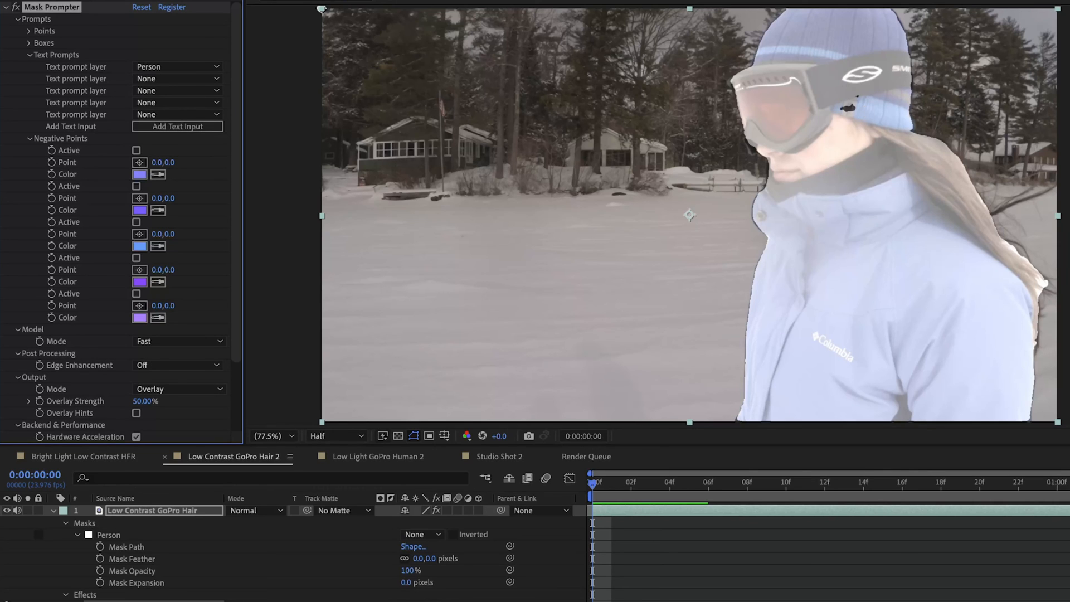
Set the skier mask's model to High-Quality and Edge Enhancement to Small.
click(179, 341)
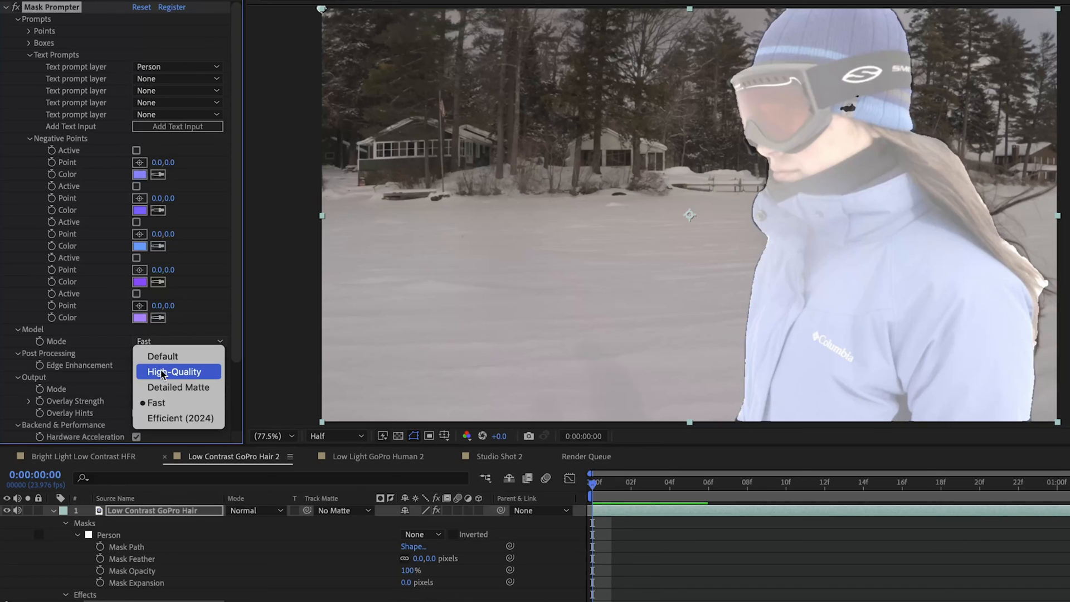
click(175, 371)
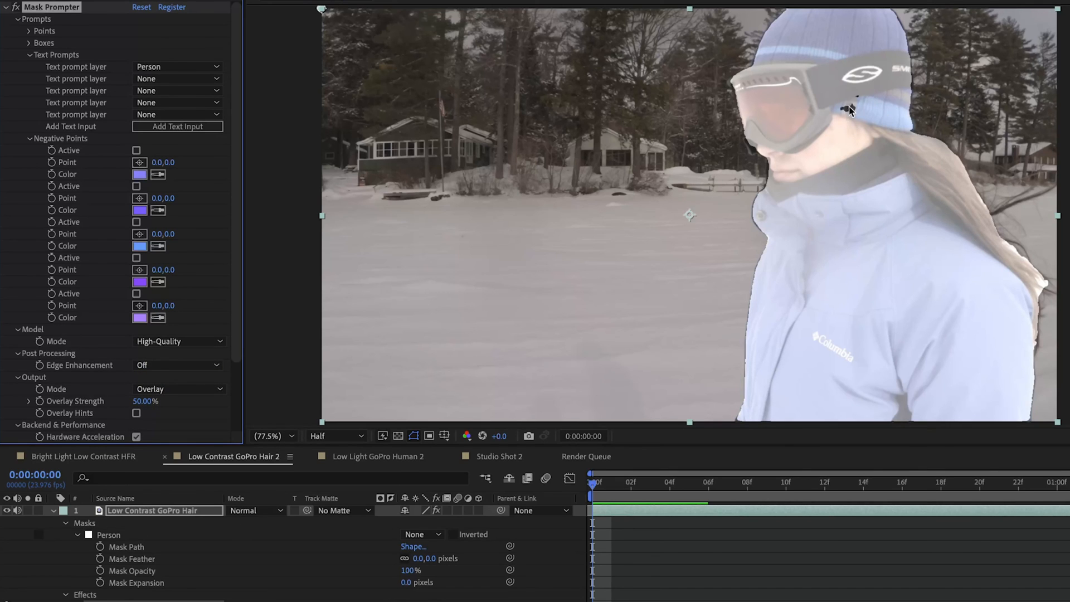
mouse_move(954, 262)
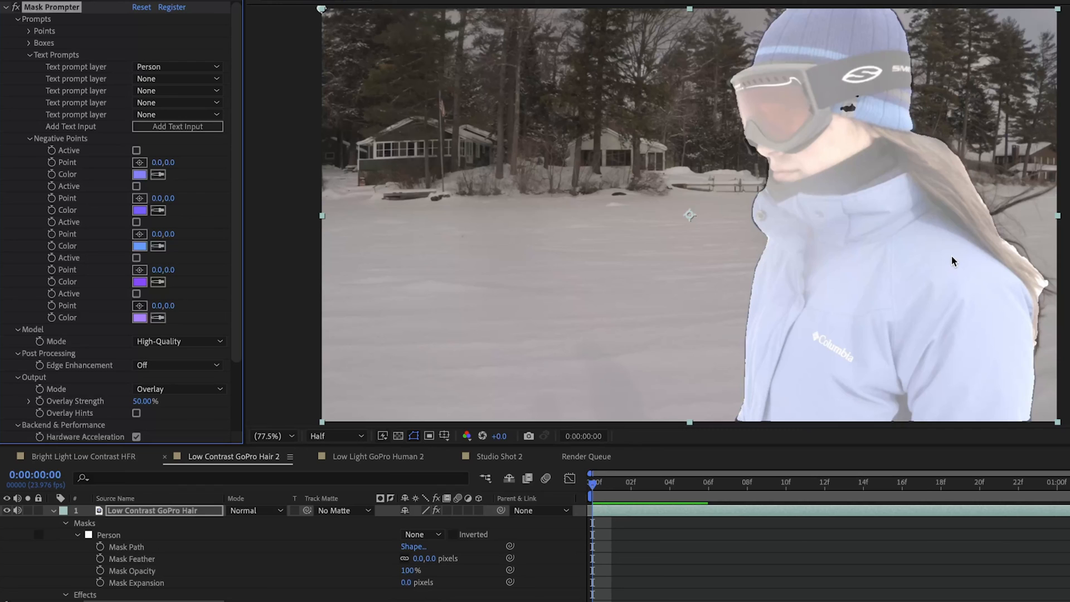
mouse_move(949, 259)
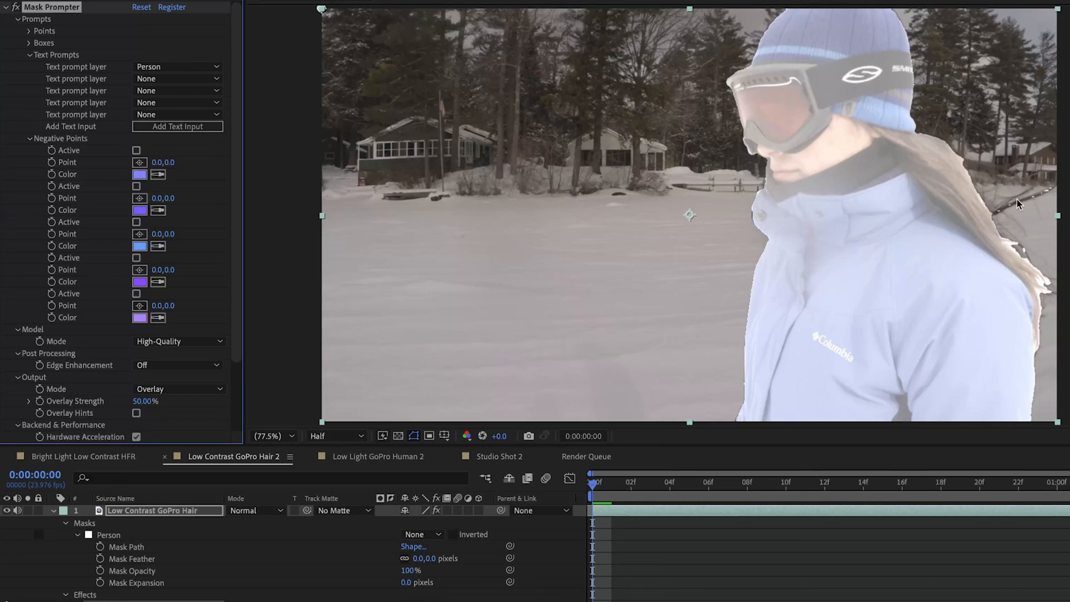
mouse_move(112, 374)
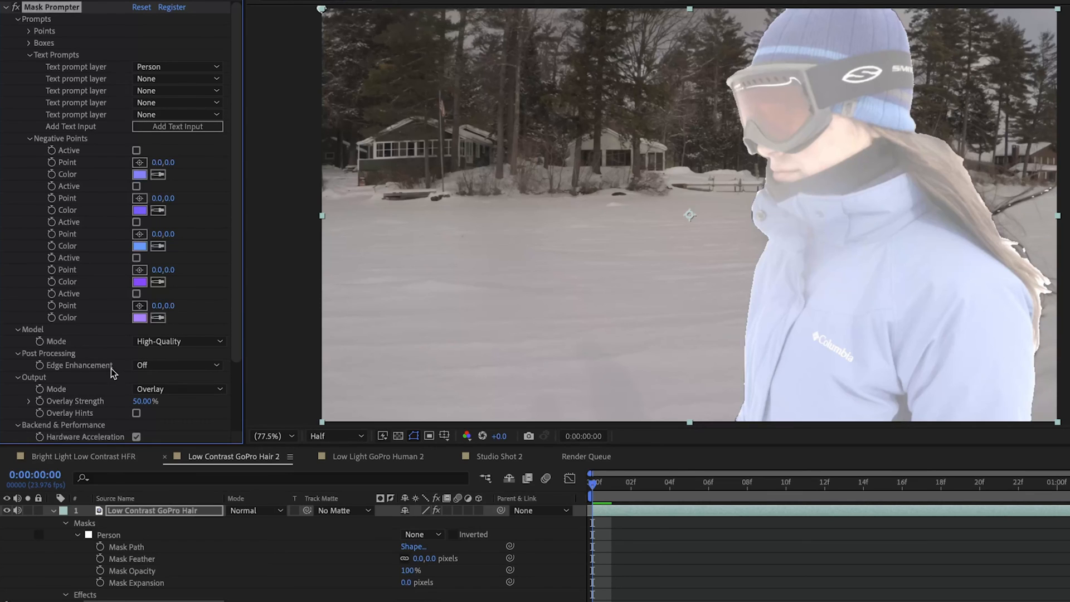
click(178, 365)
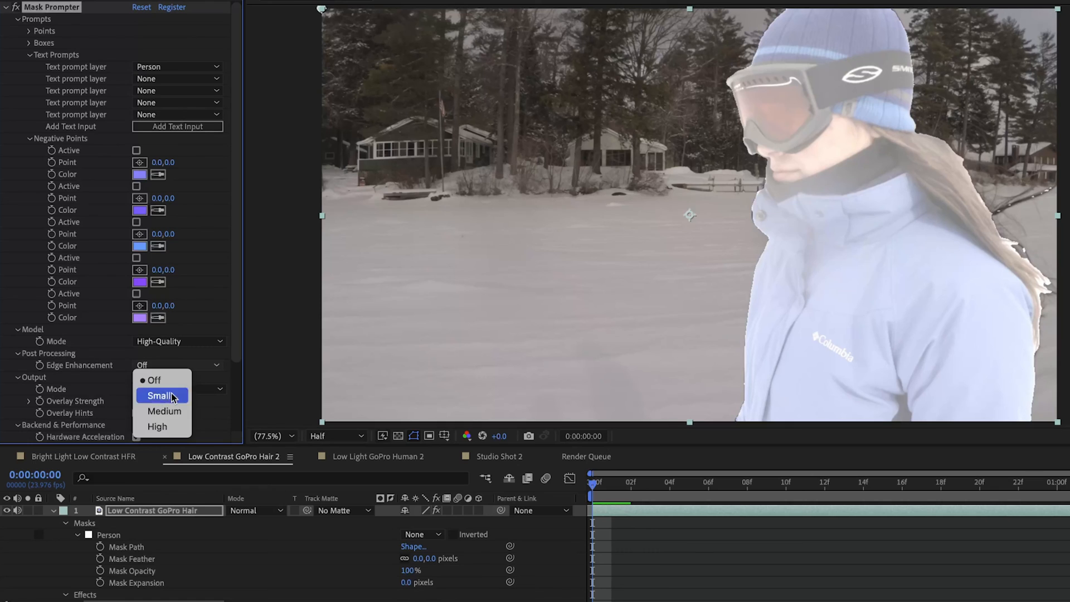
click(161, 396)
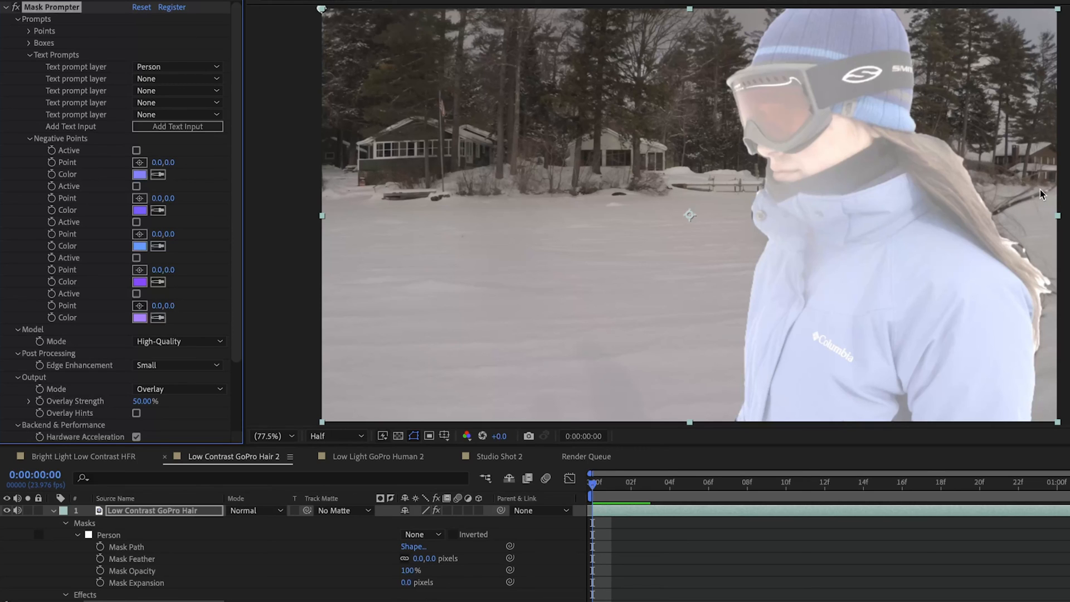
mouse_move(998, 203)
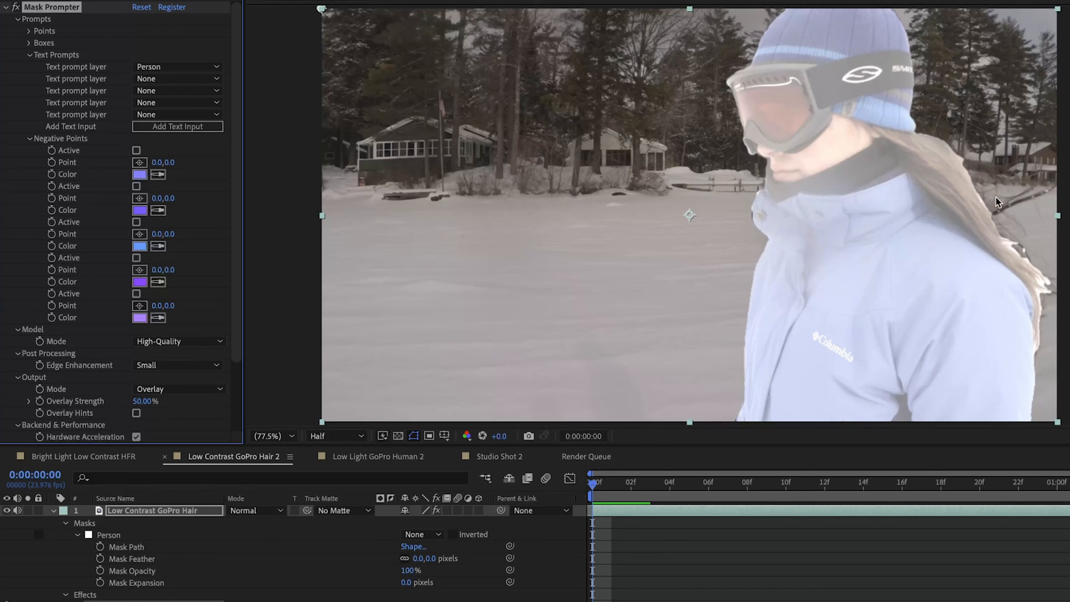
mouse_move(1042, 199)
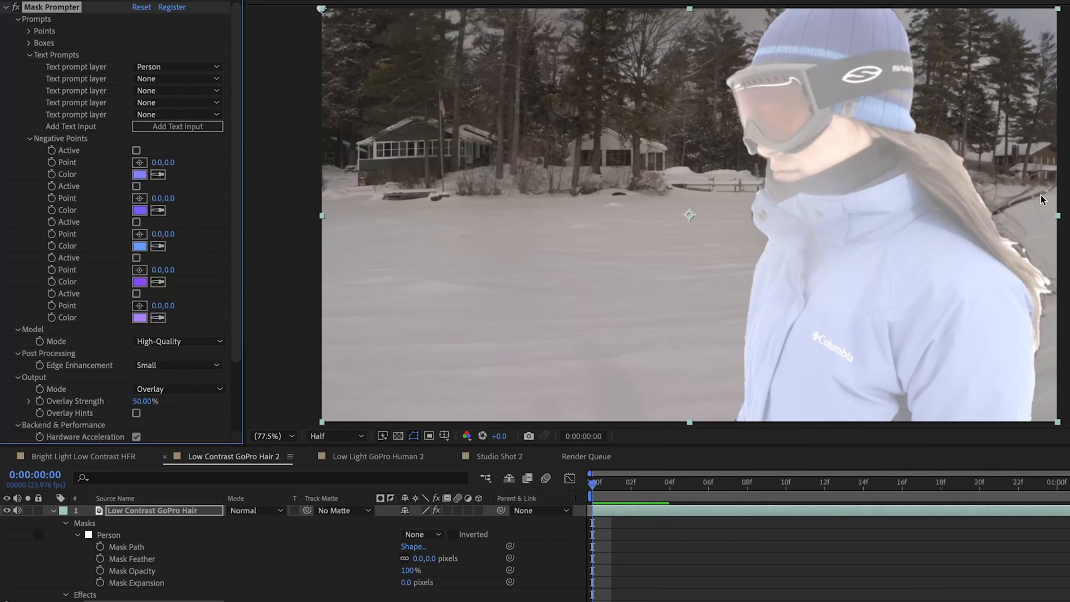
mouse_move(708, 312)
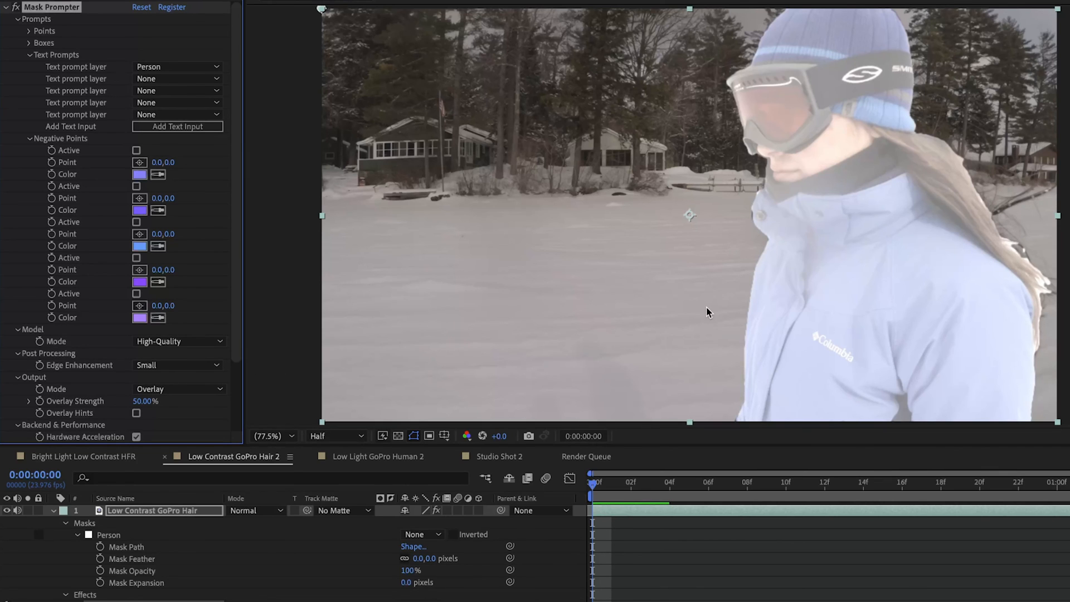
mouse_move(1039, 213)
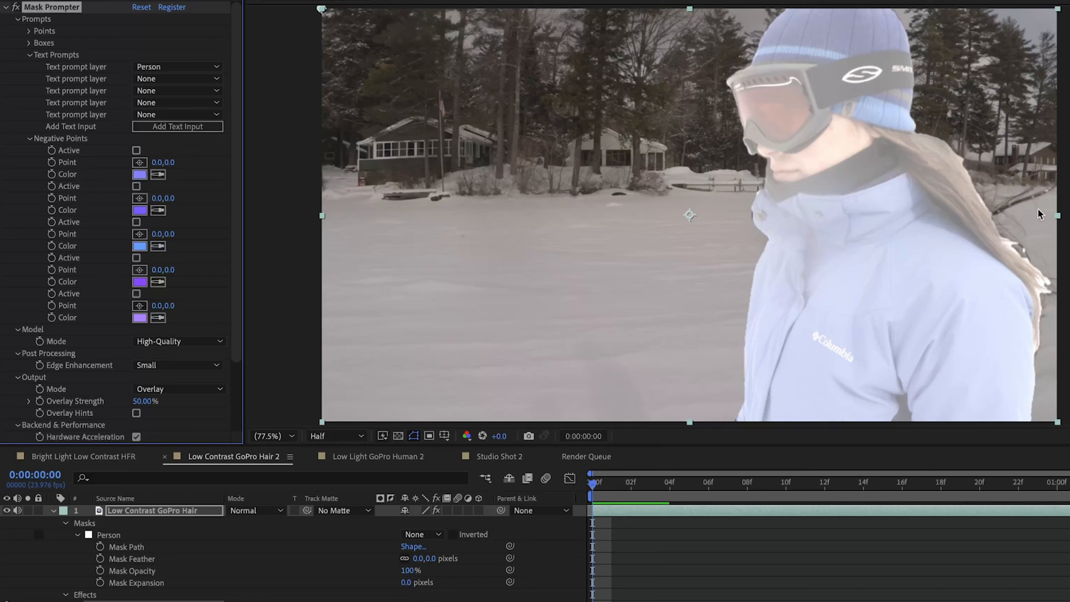
mouse_move(1037, 268)
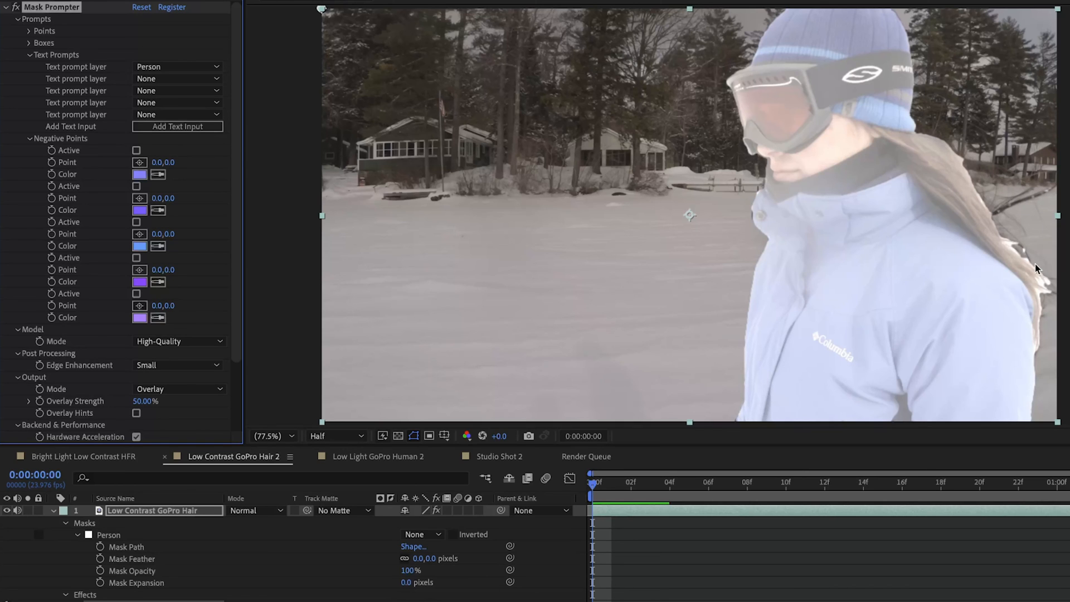
mouse_move(1013, 228)
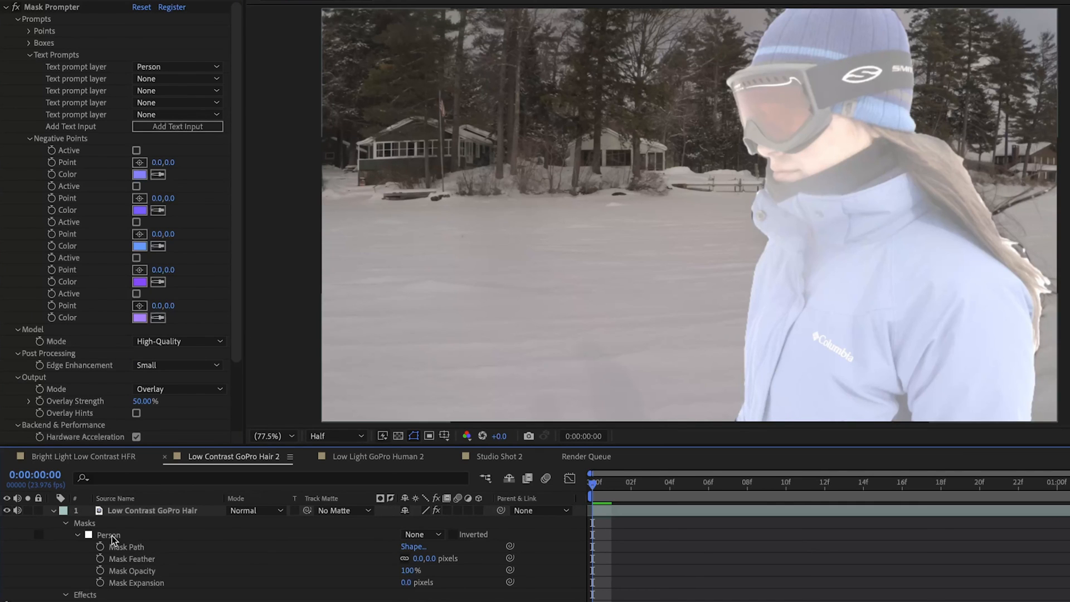
Rename the Person text-prompt mask to Goggles.
double_click(152, 510)
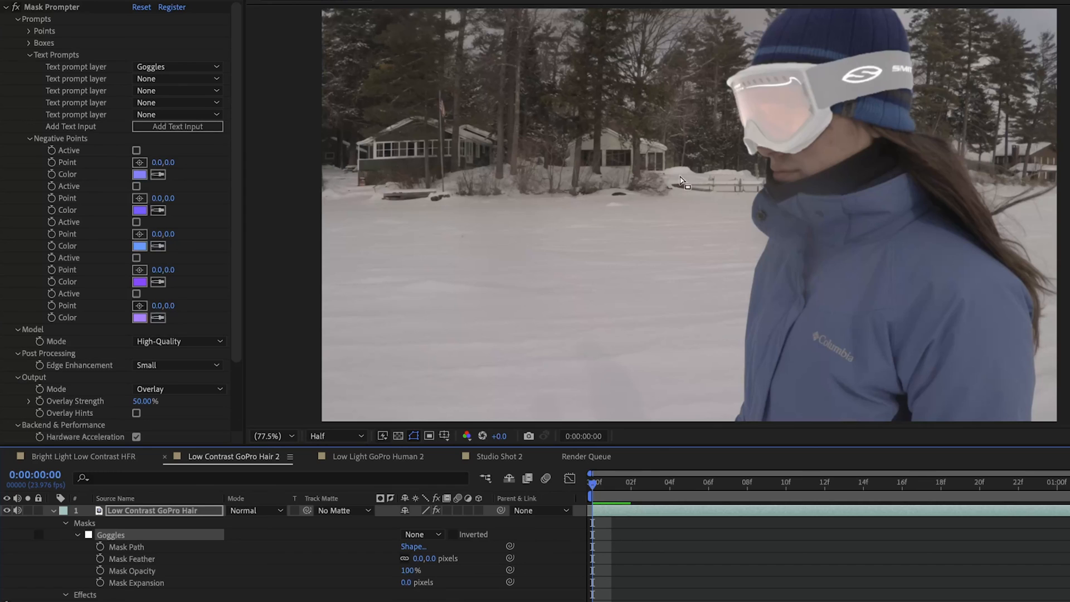
mouse_move(920, 58)
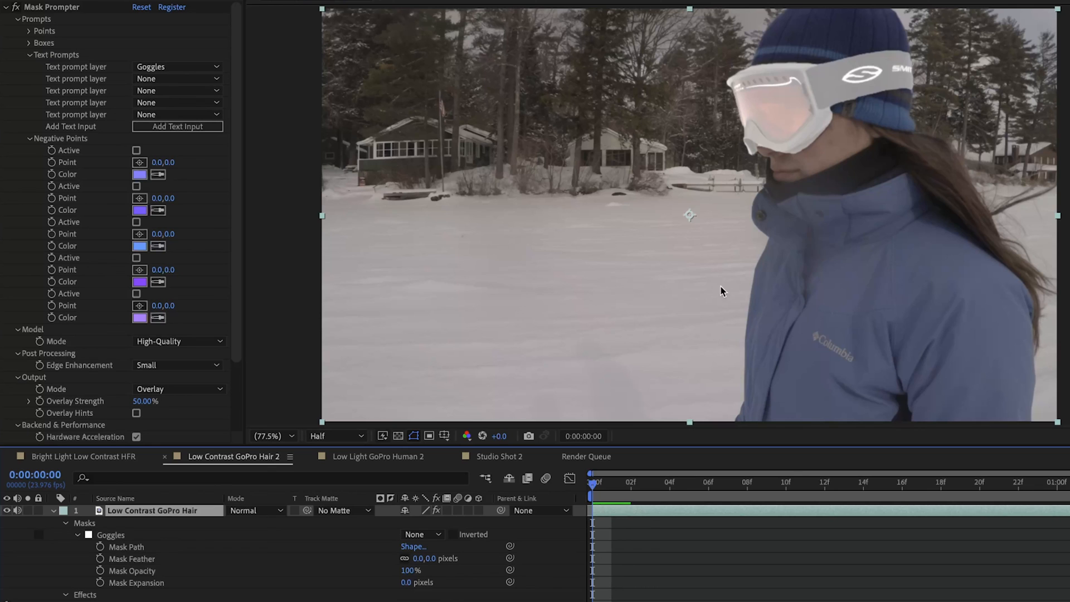
mouse_move(126, 61)
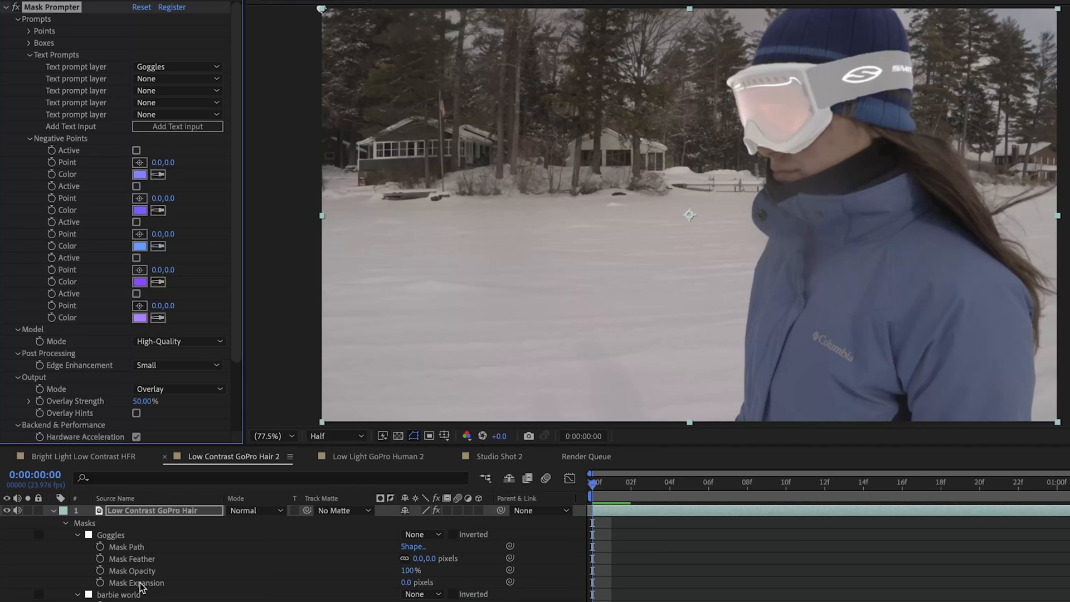
Rename the second mask to Coat, set it as the second text prompt, and go to frame 13.
double_click(120, 595)
text(Coat)
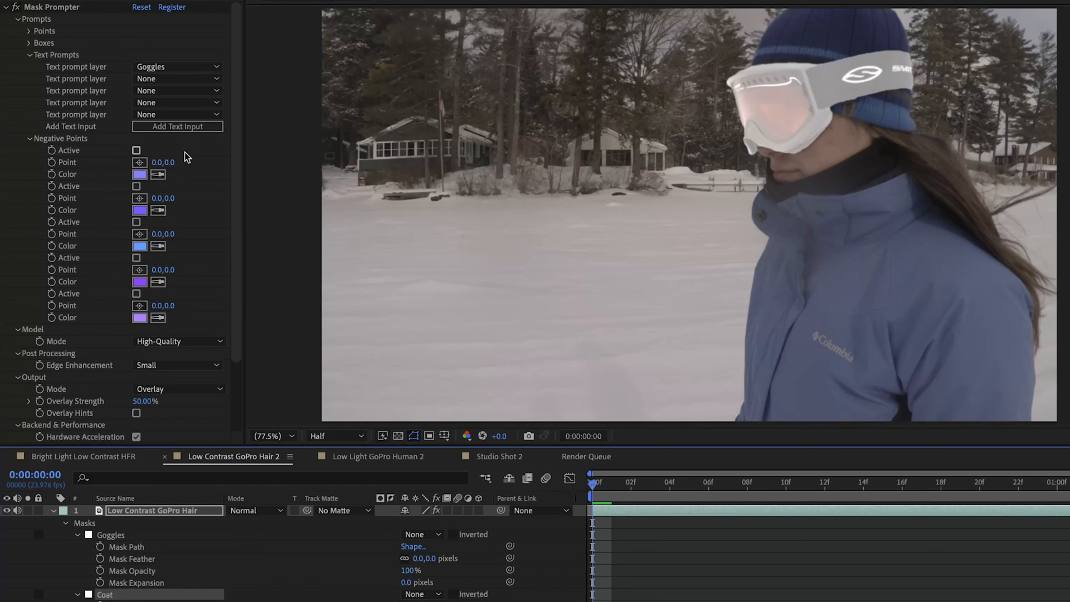
click(176, 78)
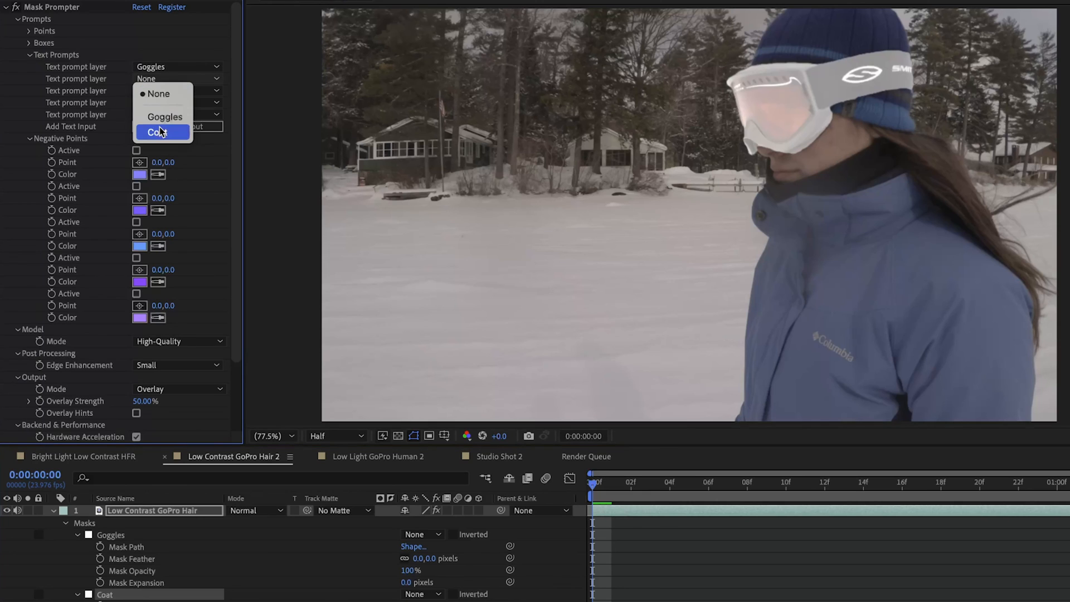
click(165, 132)
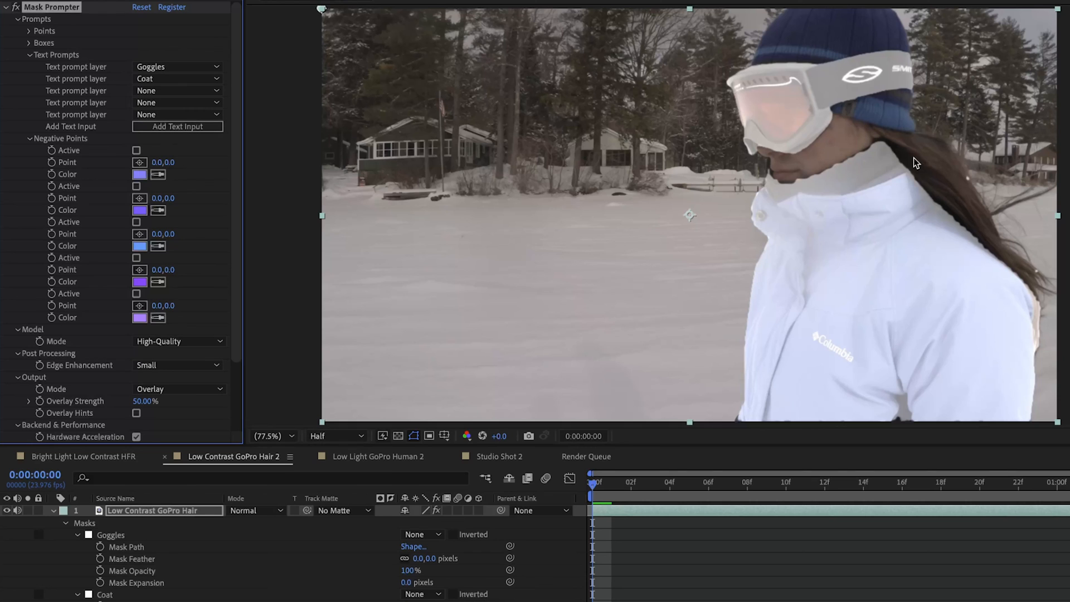
mouse_move(1036, 317)
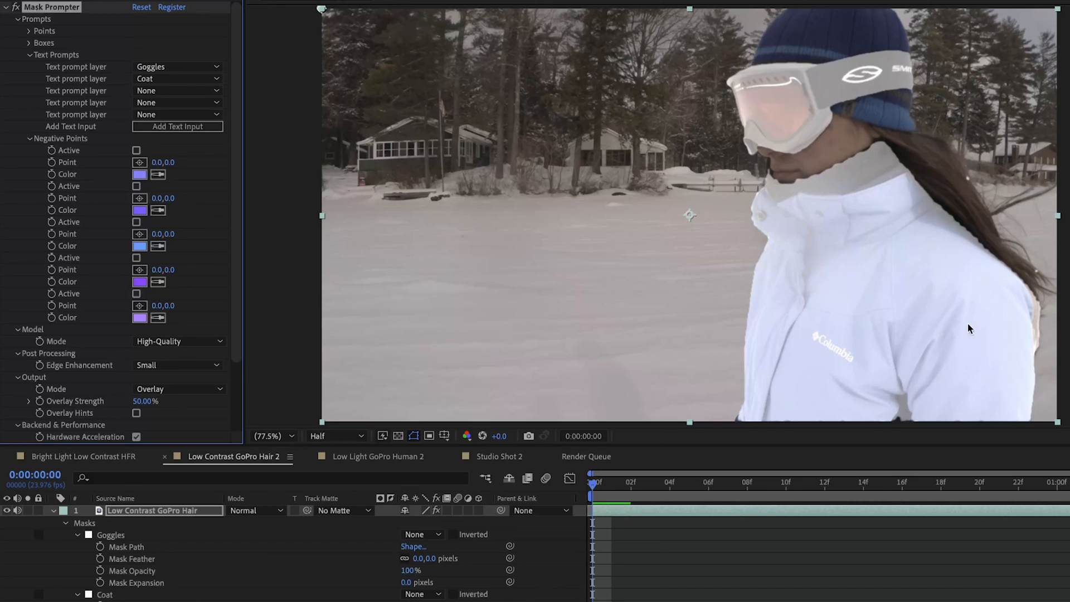
mouse_move(1035, 316)
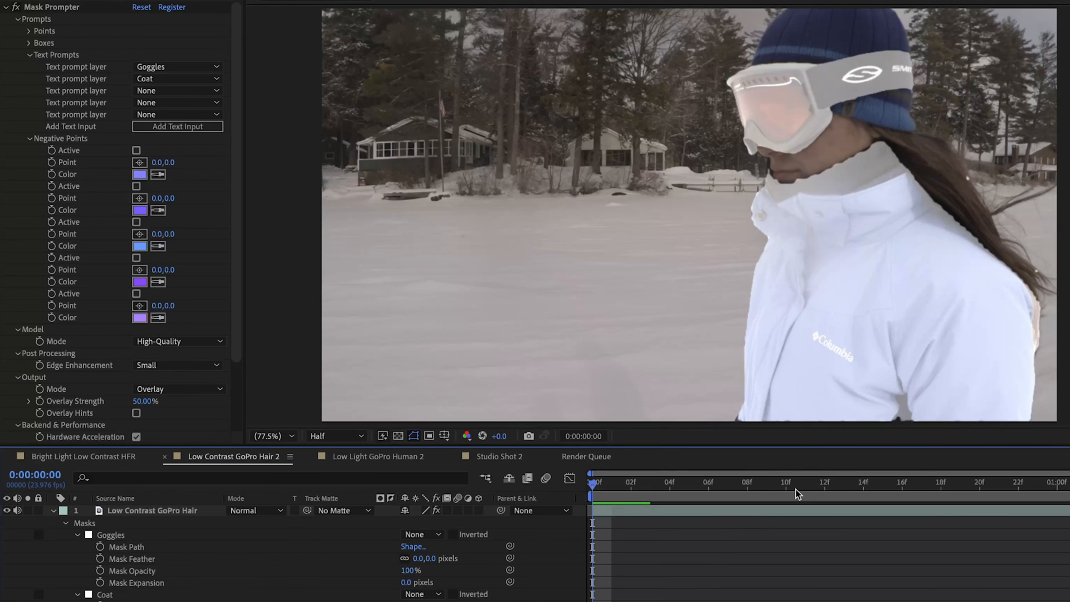
click(845, 482)
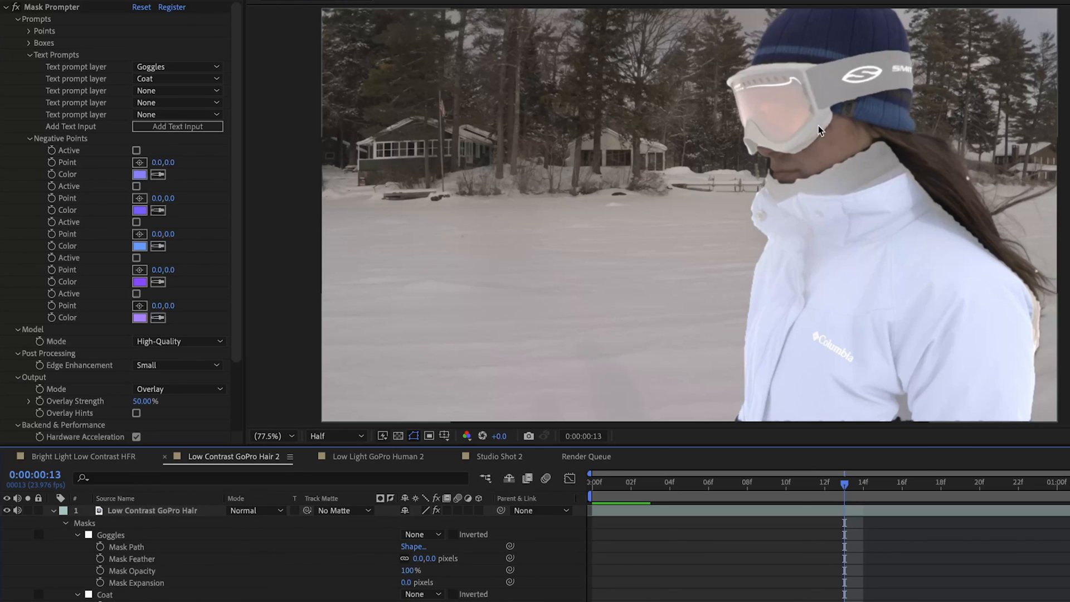
mouse_move(915, 556)
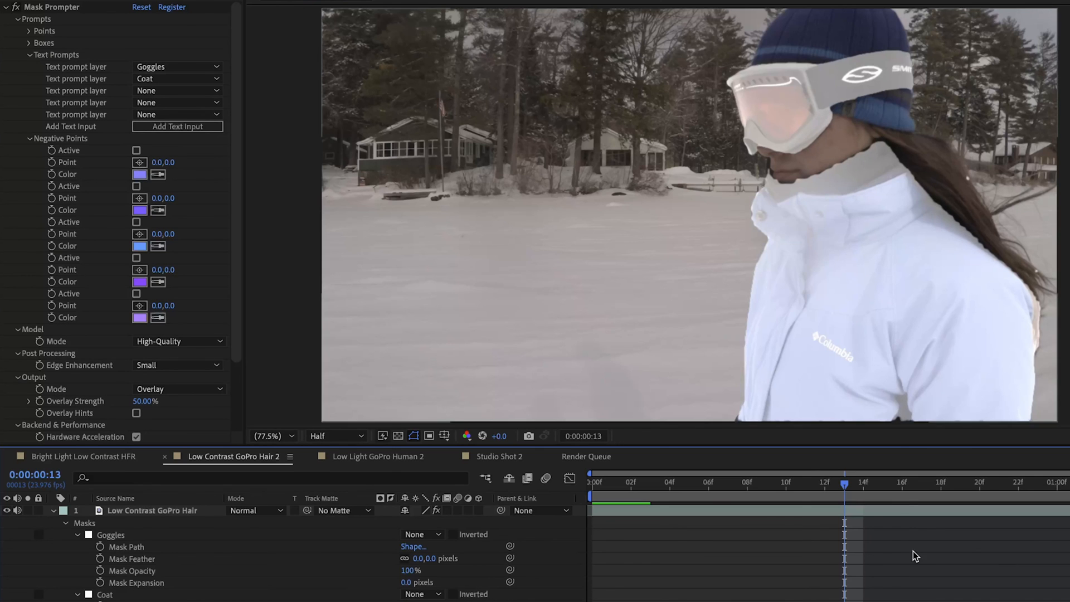
Move the current-time indicator near frame 13 to preview the masks.
click(783, 481)
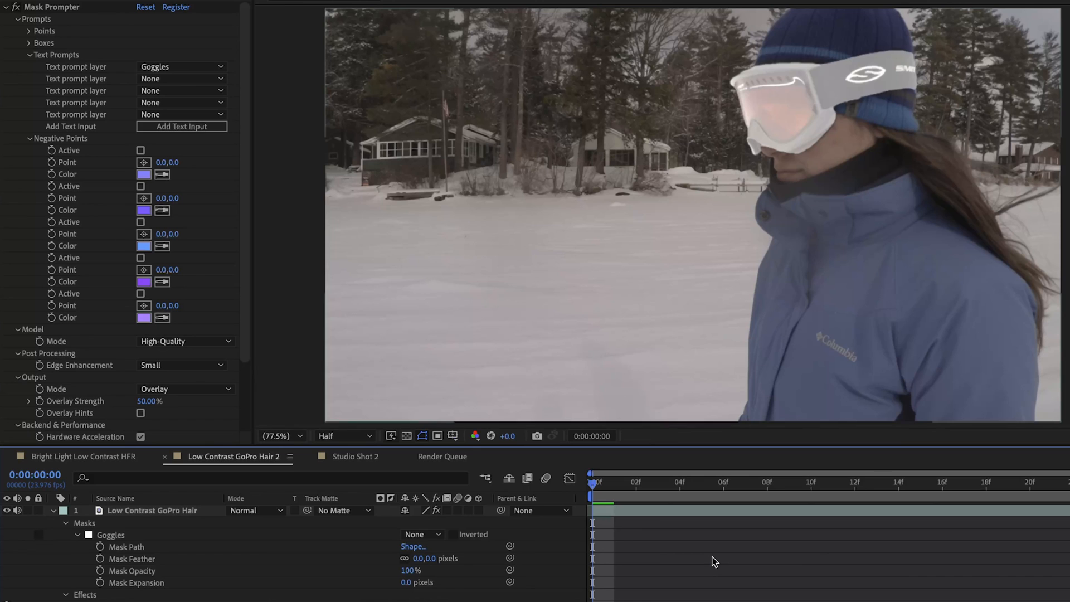
mouse_move(719, 553)
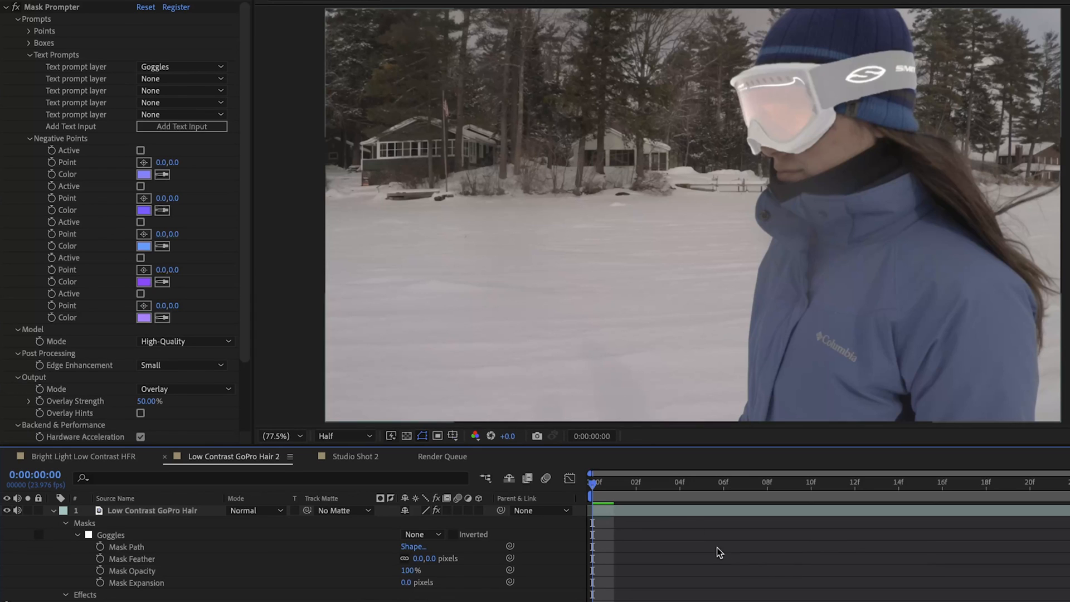
Move the current-time indicator to frame 10 to check the goggles mask.
click(783, 482)
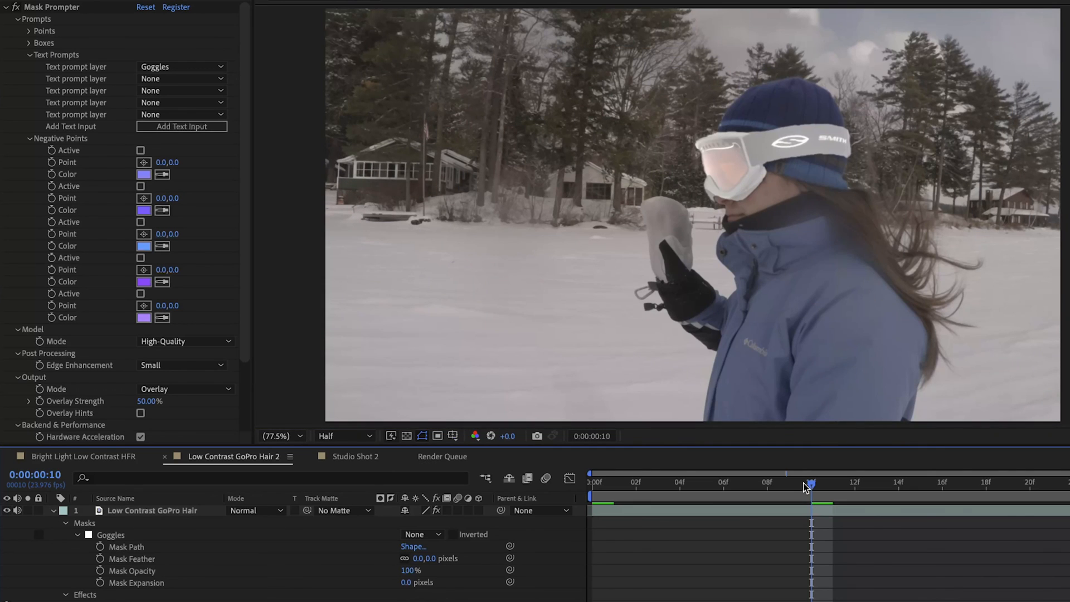
mouse_move(1020, 493)
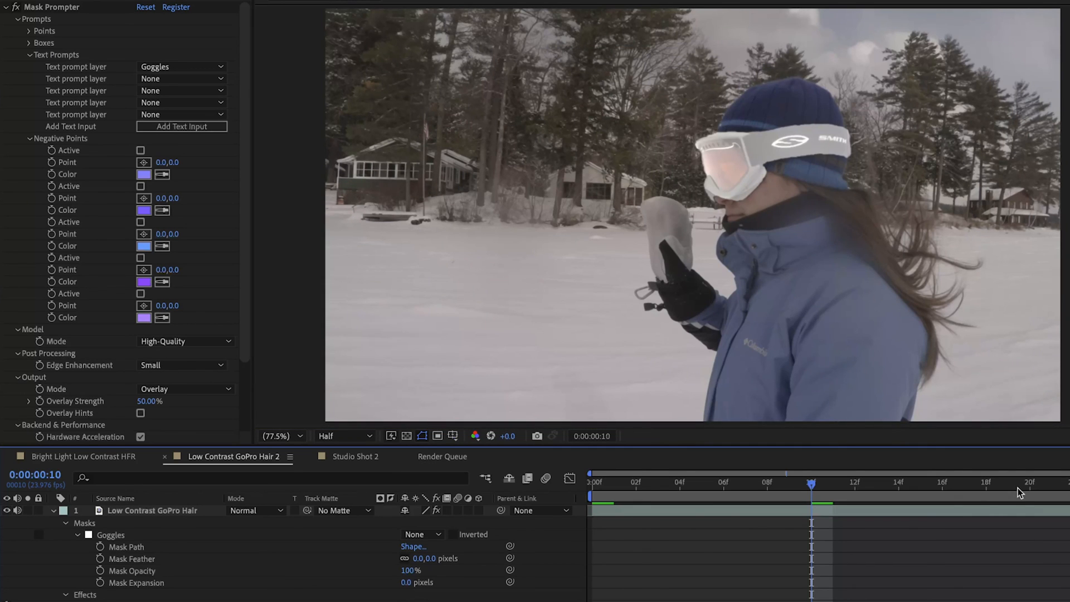